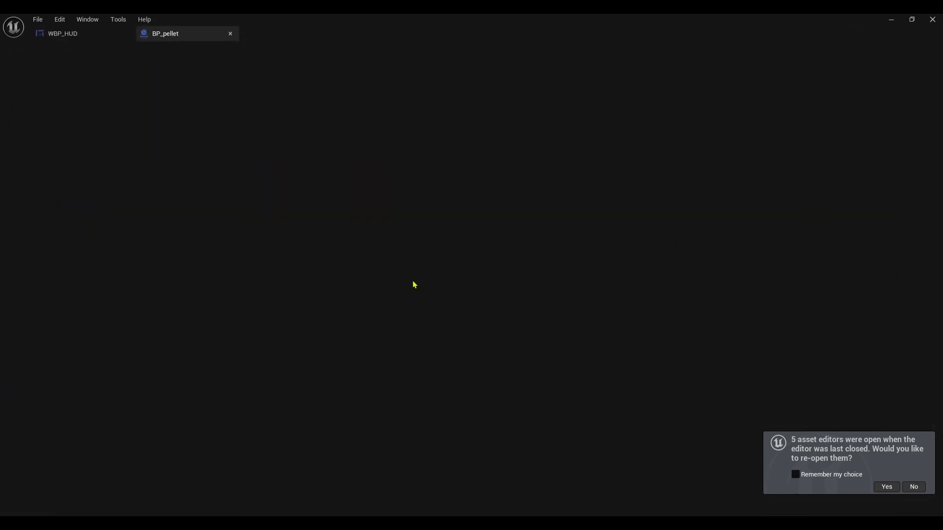
Show BP_pellet's 3D preview with the Food sphere component selected
{"action": "left_click", "coordinate": [165, 34]}
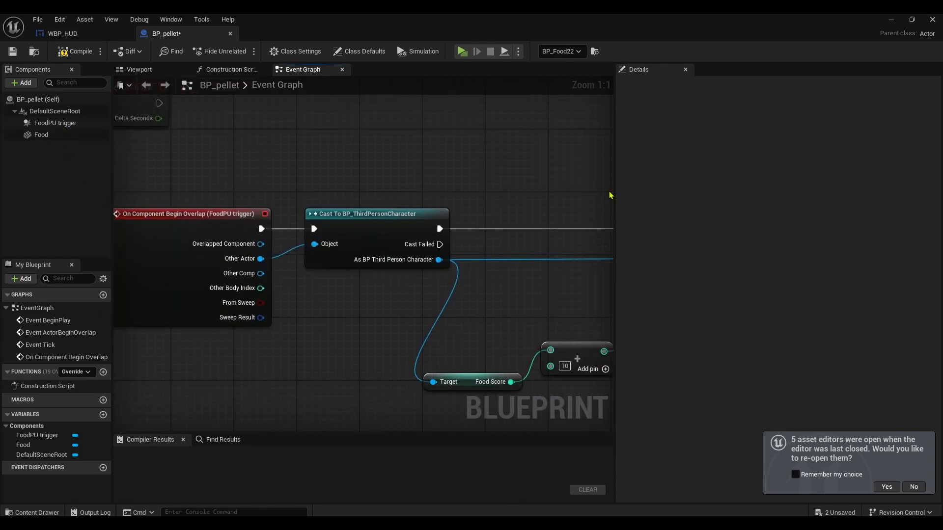
{"action": "left_click", "coordinate": [139, 69]}
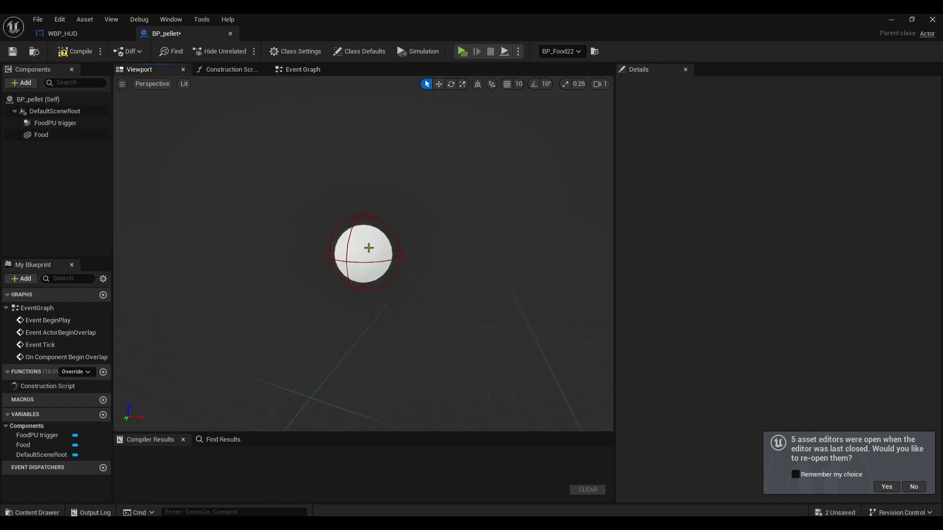
{"action": "left_click", "coordinate": [41, 134]}
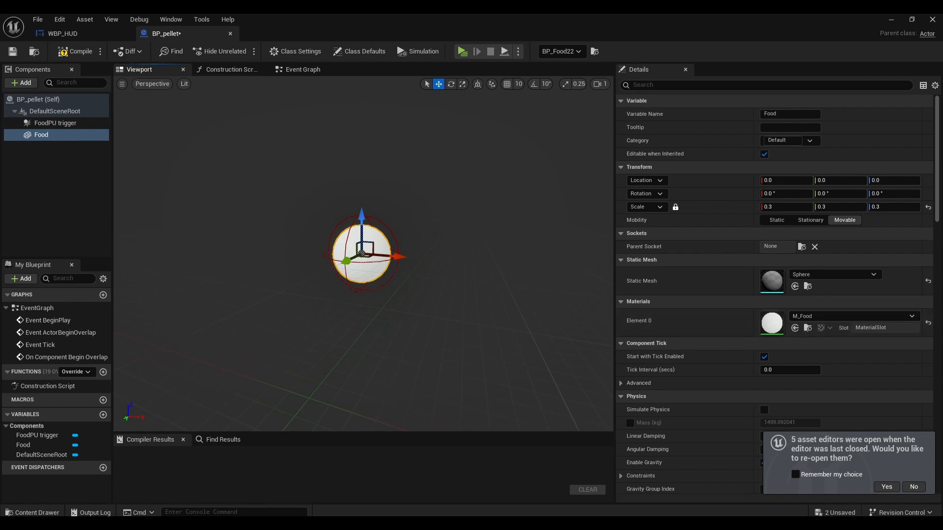
Filter the asset browser to the M_Food material by searching 'm_'
{"action": "left_click", "coordinate": [31, 512]}
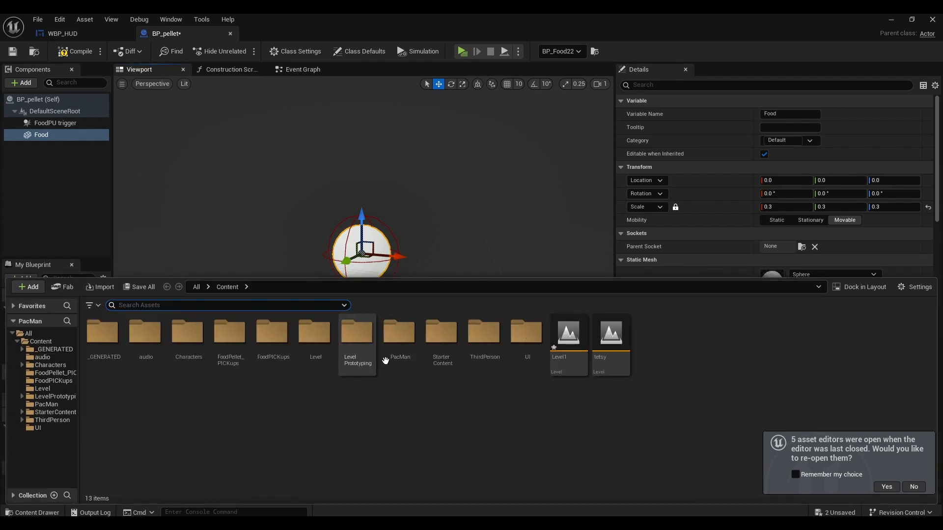
{"action": "type", "text": "m"}
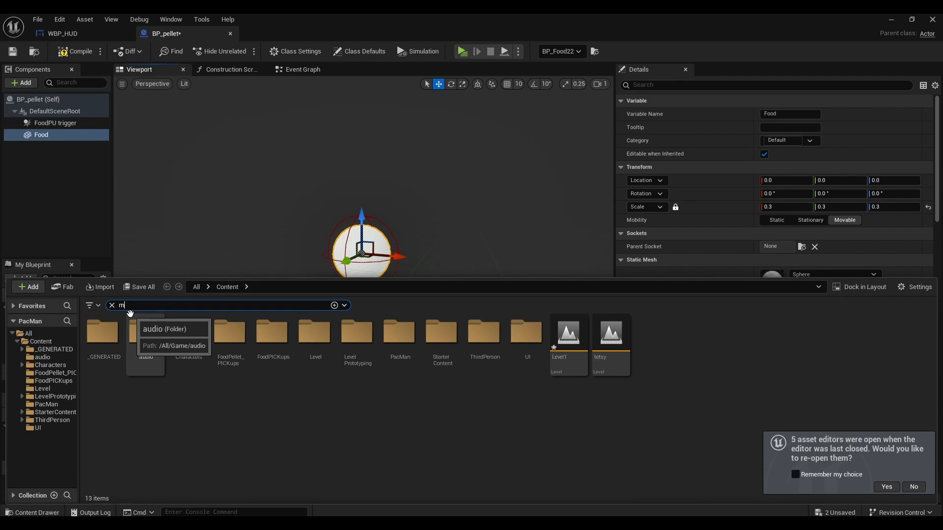
{"action": "type", "text": "_food"}
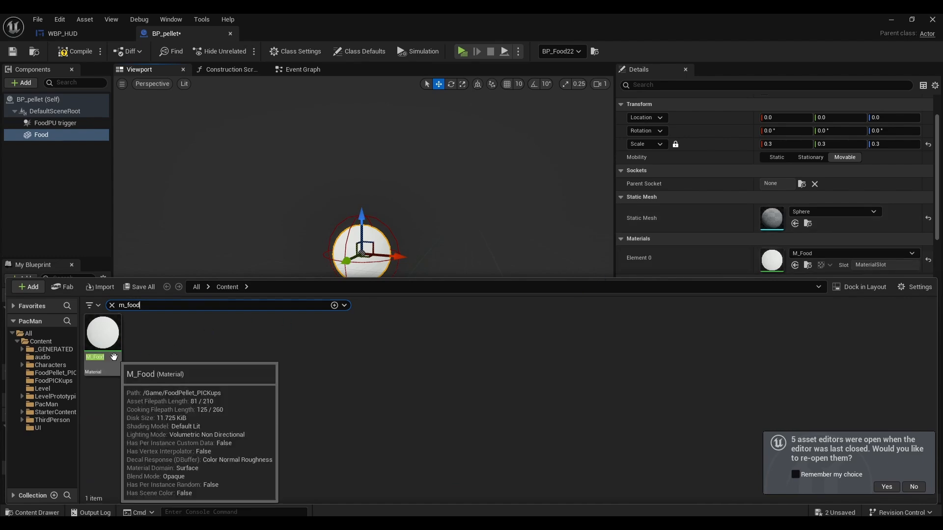
{"action": "mouse_move", "coordinate": [112, 357]}
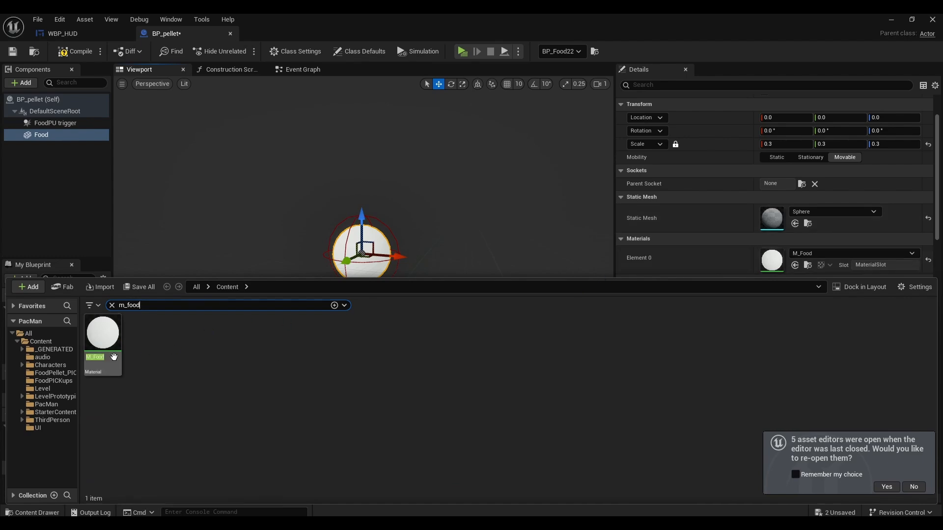
Drive M_Food's Base Color with a Constant3Vector set to white (1,1,1)
{"action": "double_click", "coordinate": [102, 334]}
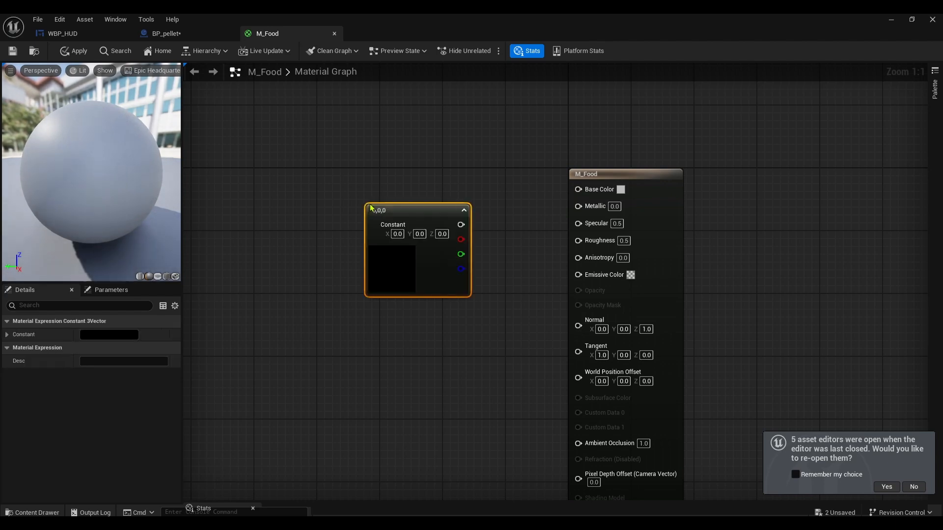
{"action": "left_click_drag", "start_coordinate": [460, 224], "coordinate": [578, 189]}
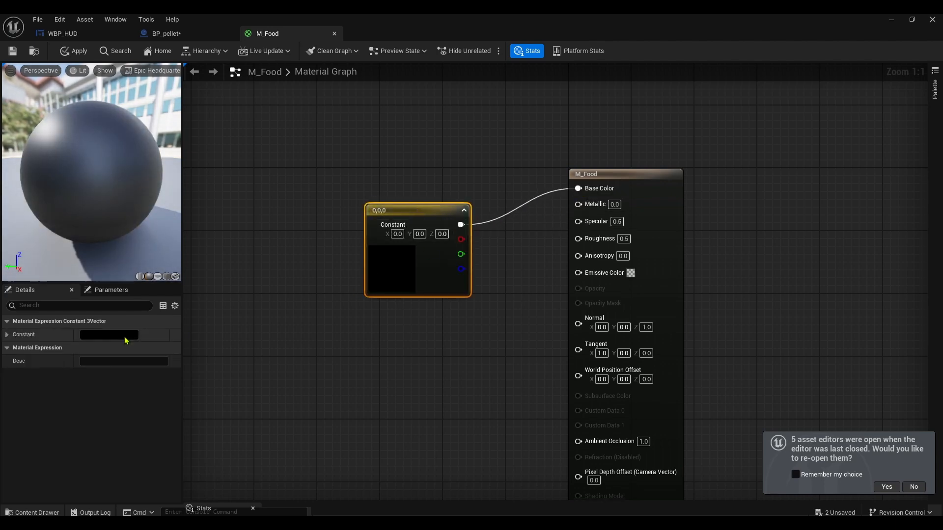
{"action": "left_click", "coordinate": [108, 334]}
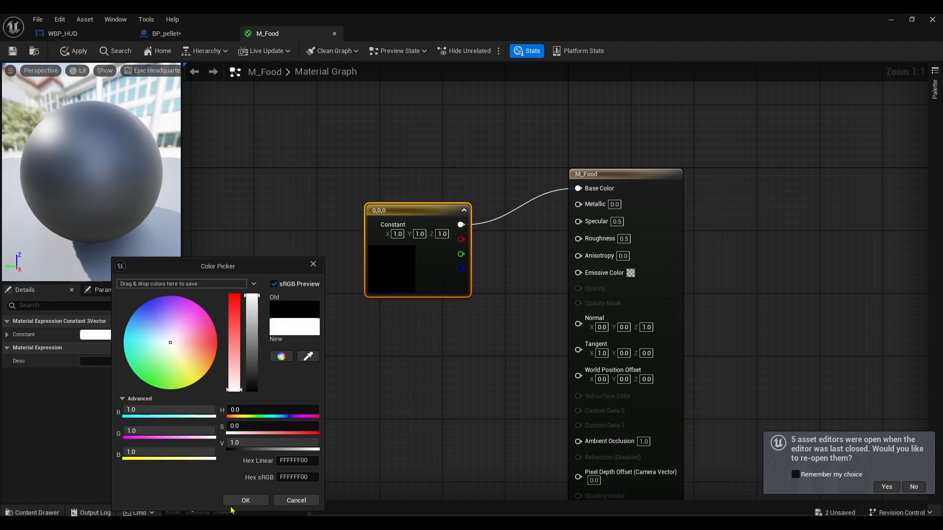
{"action": "left_click", "coordinate": [245, 500]}
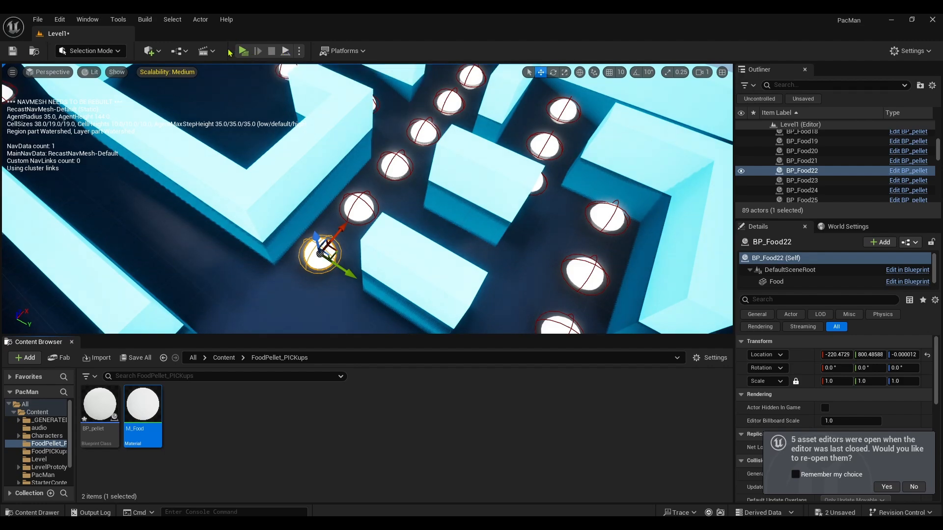
Show the Level1 maze and browse to the FoodPellet_PICKups folder
{"action": "left_click", "coordinate": [244, 51]}
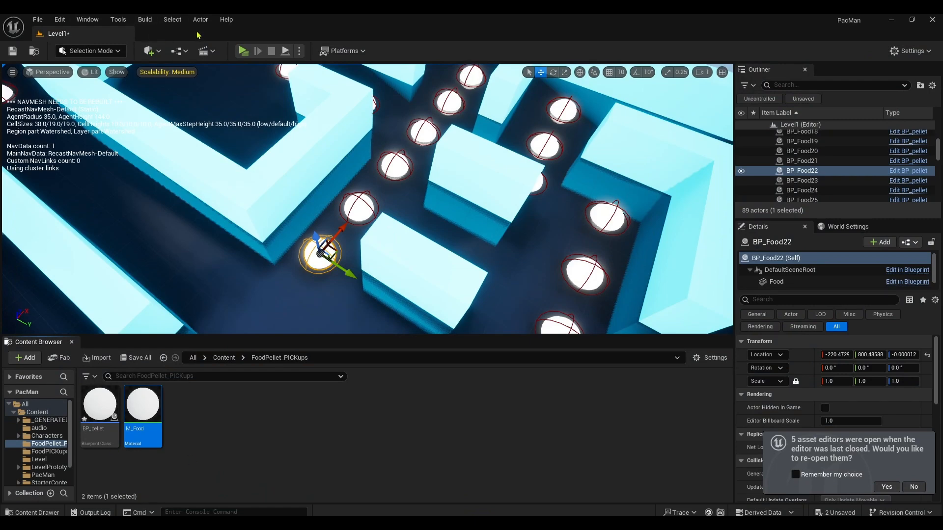
{"action": "mouse_move", "coordinate": [210, 35]}
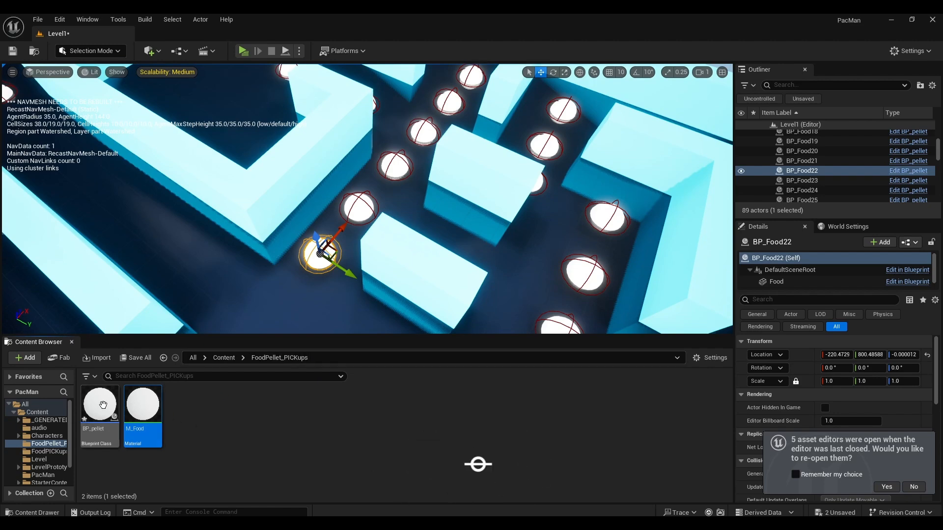
{"action": "left_click", "coordinate": [48, 466]}
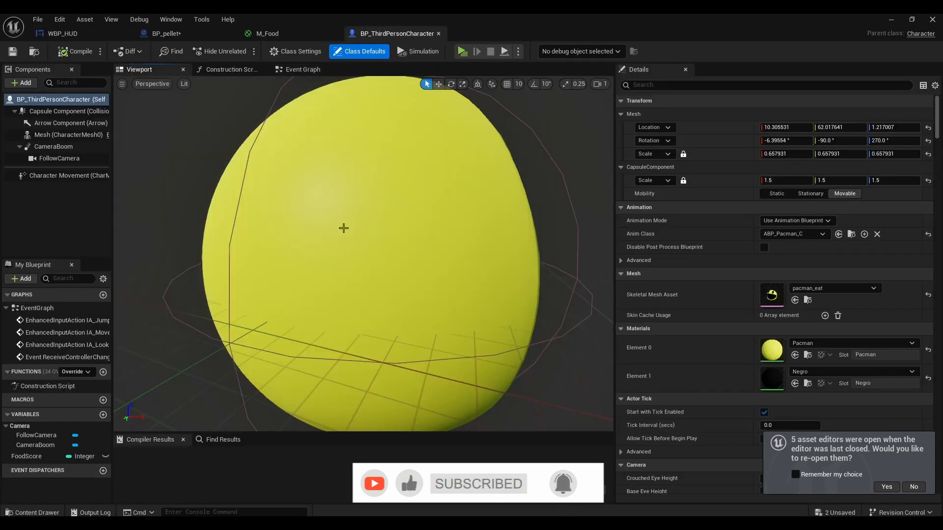
Select the Pac-Man Mesh component and view it top-down for repositioning in its capsule
{"action": "left_click", "coordinate": [55, 135]}
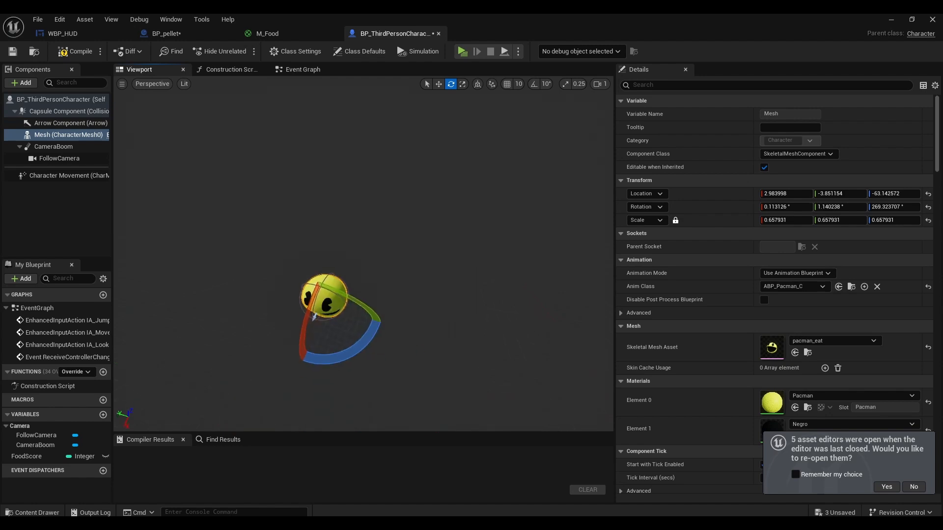
{"action": "left_click", "coordinate": [151, 83]}
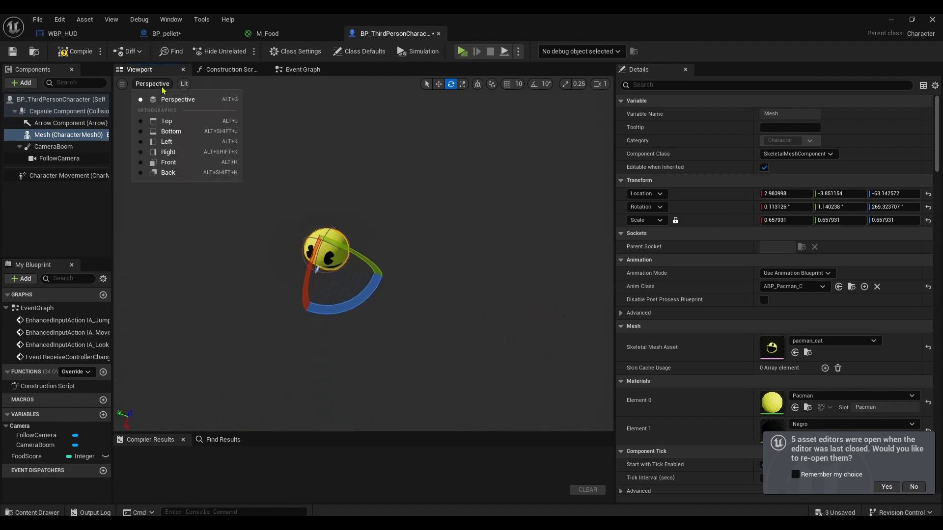
{"action": "left_click", "coordinate": [166, 121]}
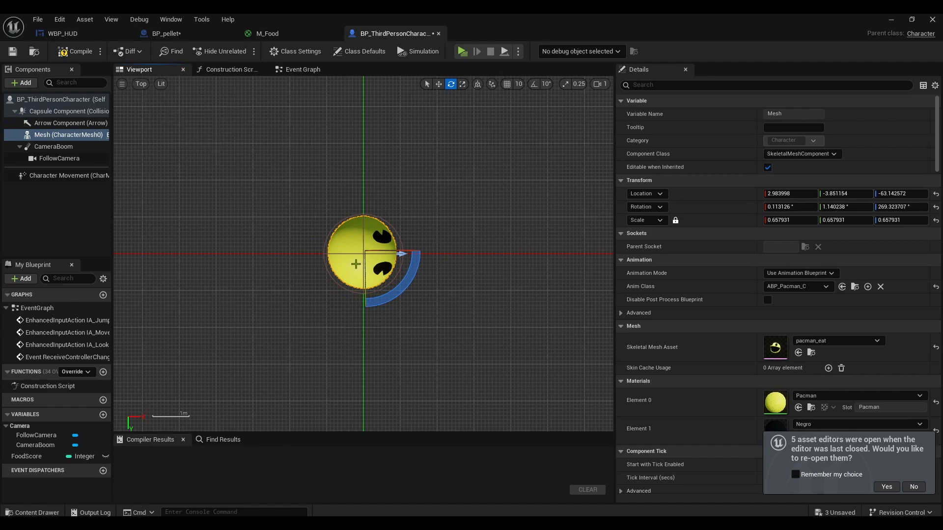
{"action": "left_click", "coordinate": [439, 84]}
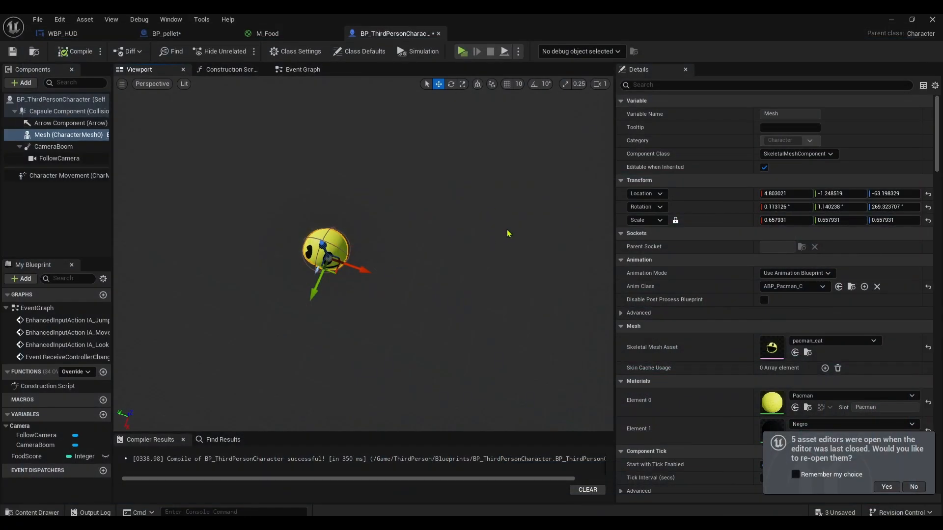
{"action": "mouse_move", "coordinate": [638, 52]}
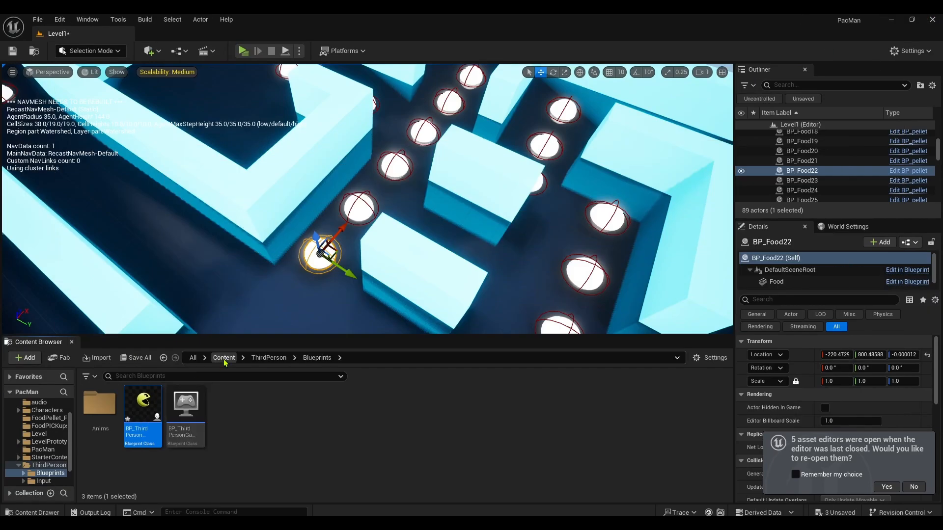
Browse from Content into the audio folder listing pelletwav
{"action": "left_click", "coordinate": [224, 357]}
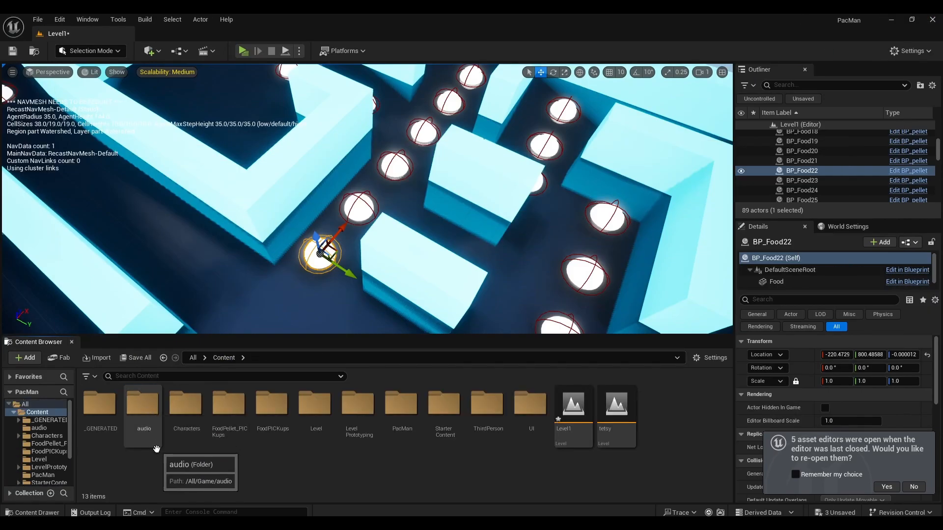
{"action": "left_click", "coordinate": [143, 405]}
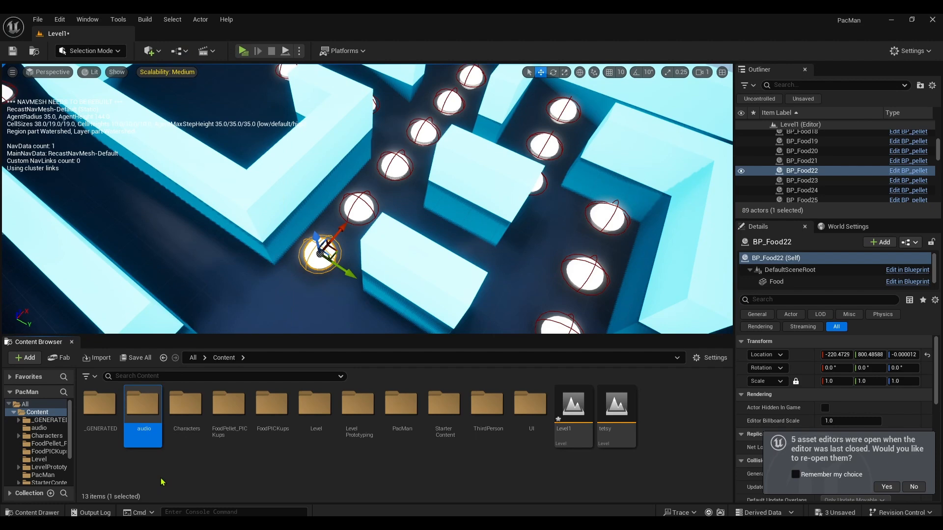
{"action": "double_click", "coordinate": [143, 404]}
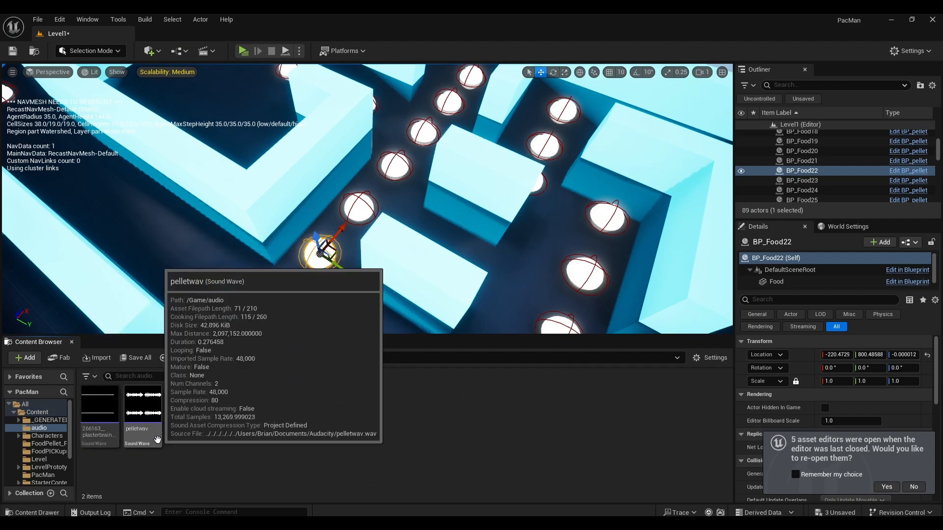
{"action": "mouse_move", "coordinate": [163, 417]}
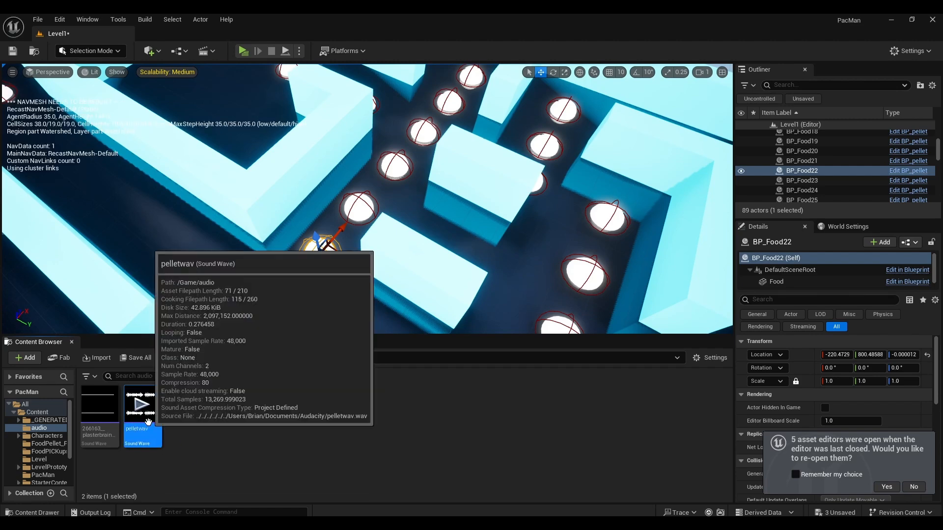
{"action": "mouse_move", "coordinate": [856, 169]}
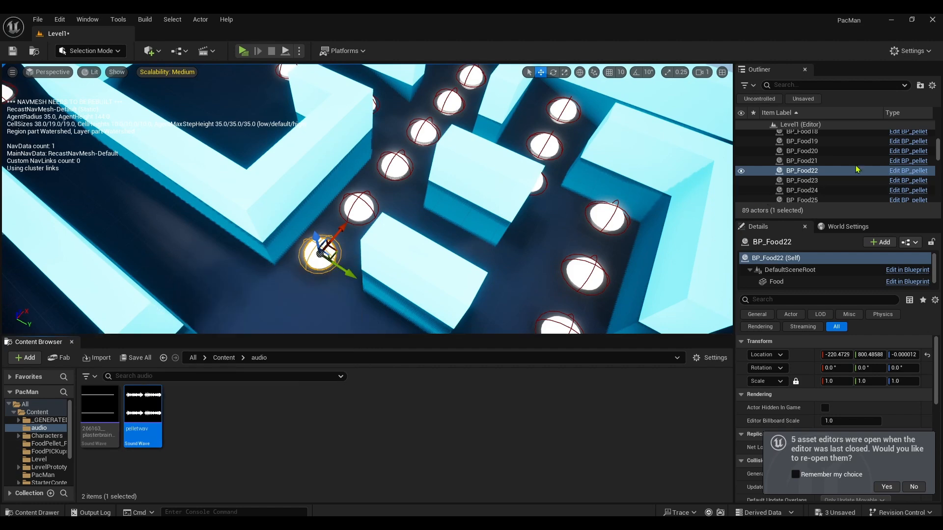
Add a Play Sound 2D node to BP_pellet's event graph
{"action": "left_click", "coordinate": [908, 171]}
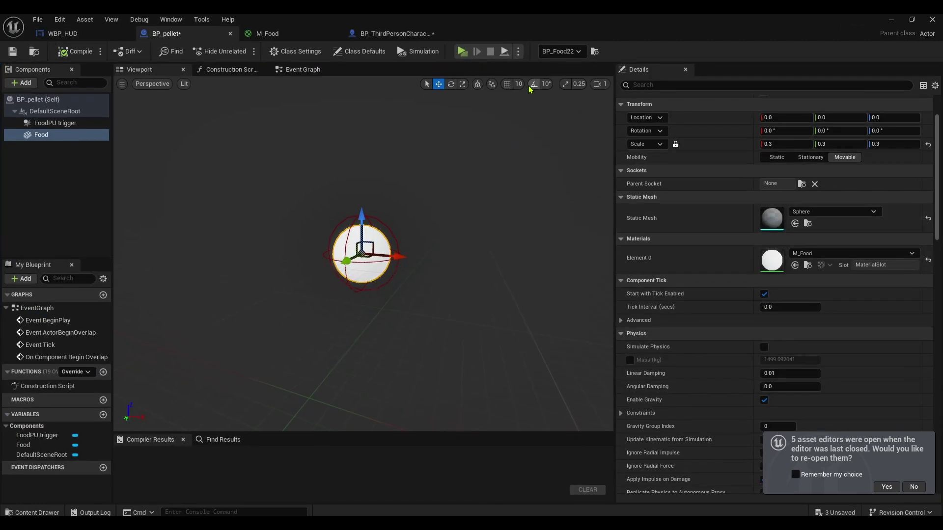
{"action": "left_click", "coordinate": [303, 69]}
{"action": "type", "text": "play sound"}
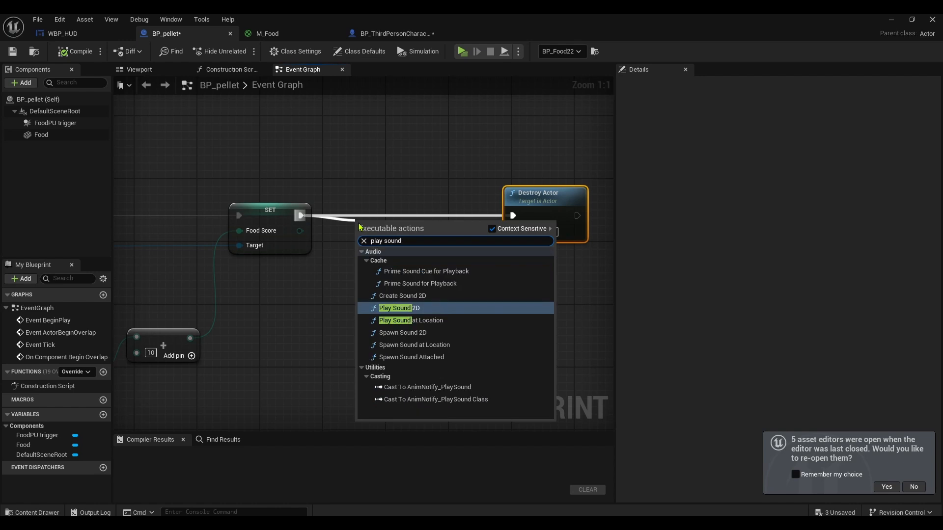
{"action": "left_click", "coordinate": [395, 307]}
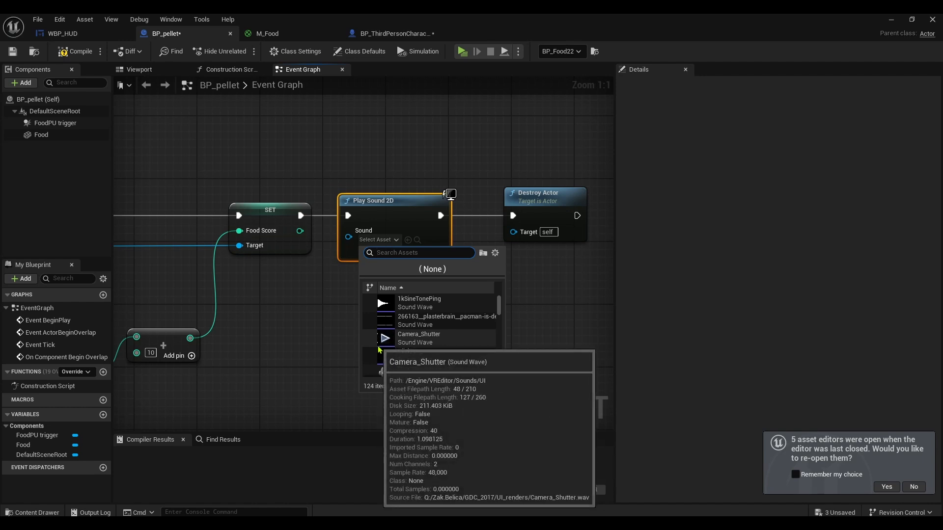
Assign the pelletwav sound to the Play Sound 2D node
{"action": "type", "text": "wav"}
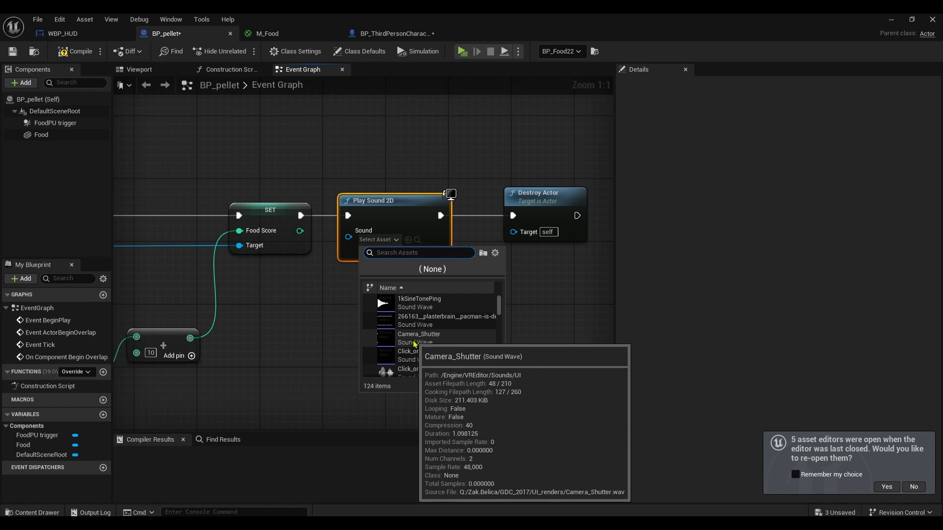
{"action": "type", "text": "pel"}
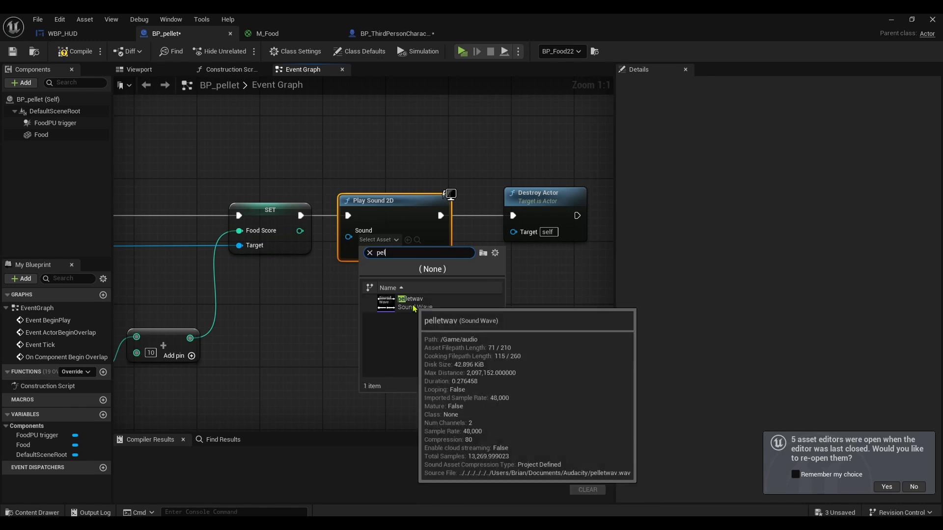
{"action": "left_click", "coordinate": [410, 298]}
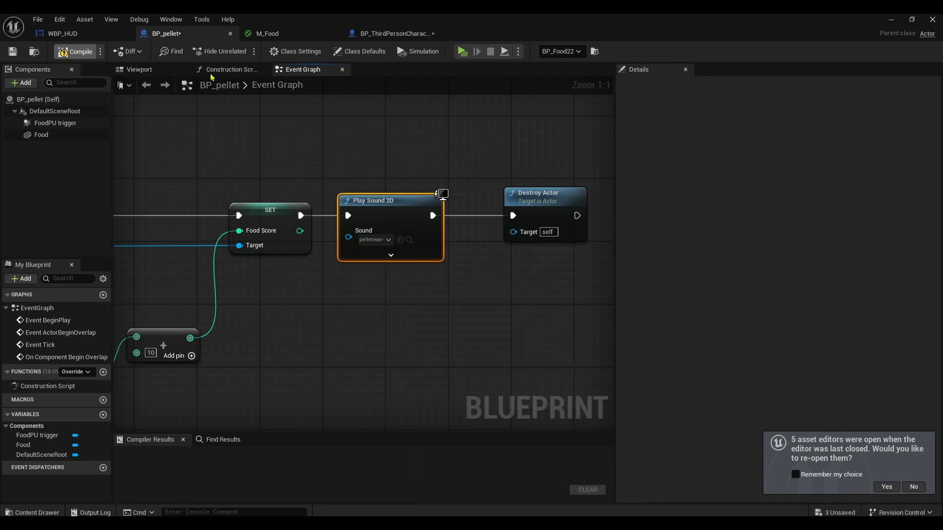
Compile BP_pellet and end the maze test play session
{"action": "left_click", "coordinate": [462, 51]}
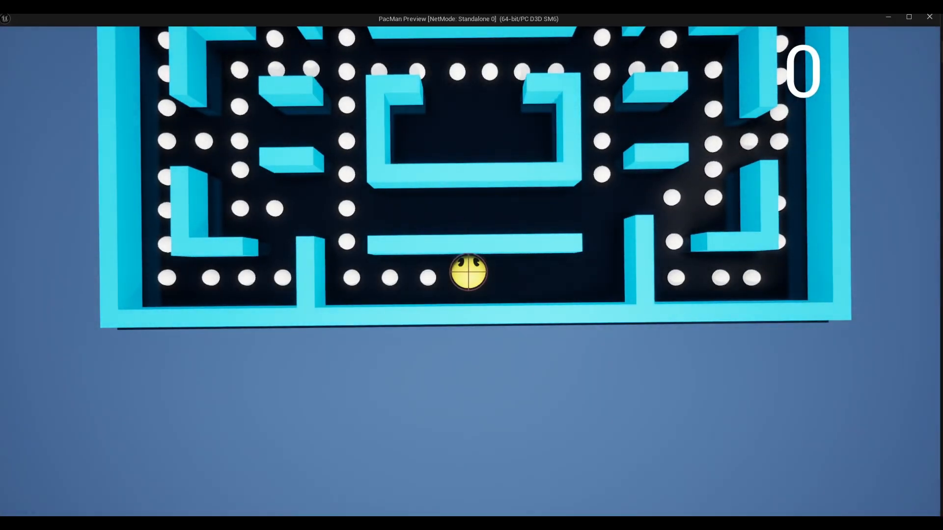
{"action": "key", "text": "Right"}
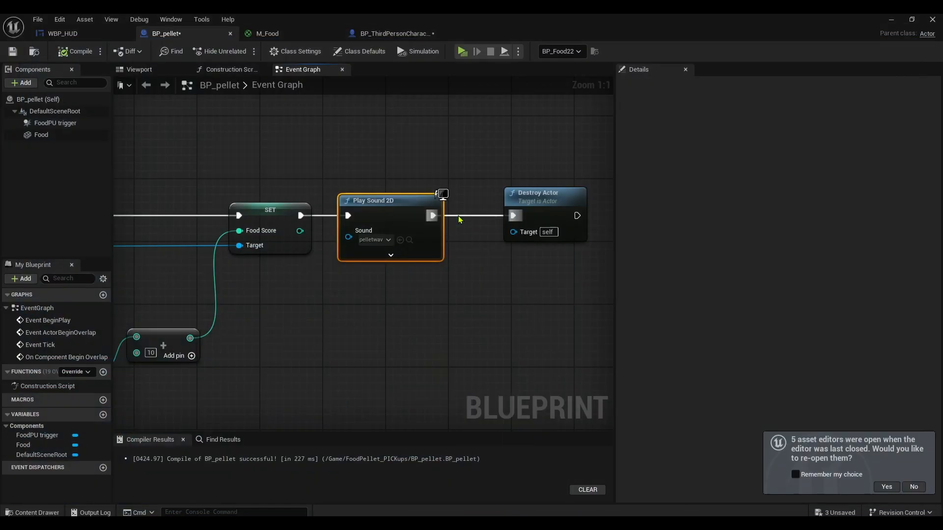
{"action": "mouse_move", "coordinate": [794, 96]}
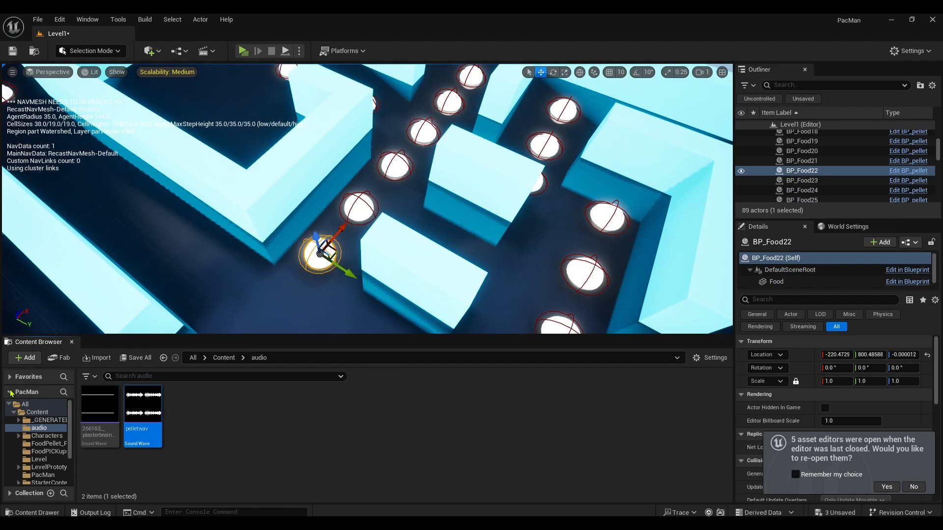
Create a Fonts folder under Content and enter it
{"action": "left_click", "coordinate": [224, 357]}
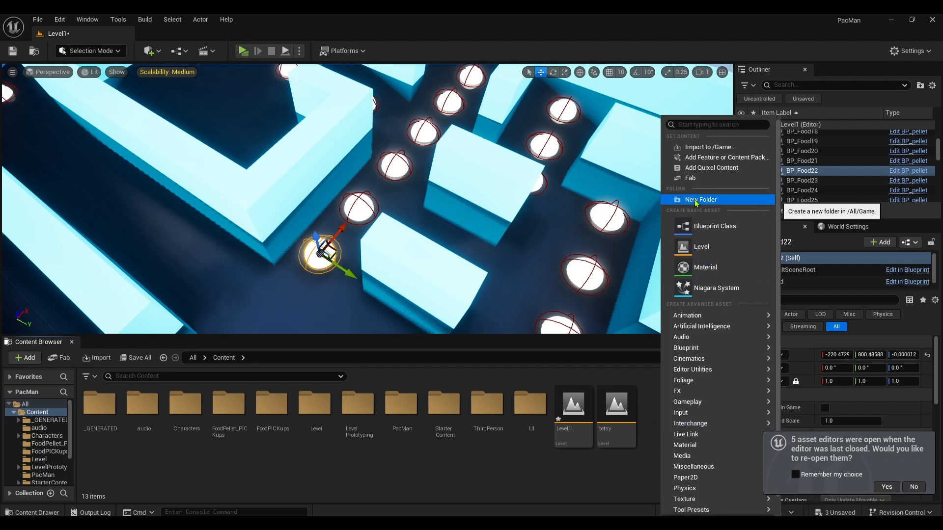
{"action": "left_click", "coordinate": [700, 199]}
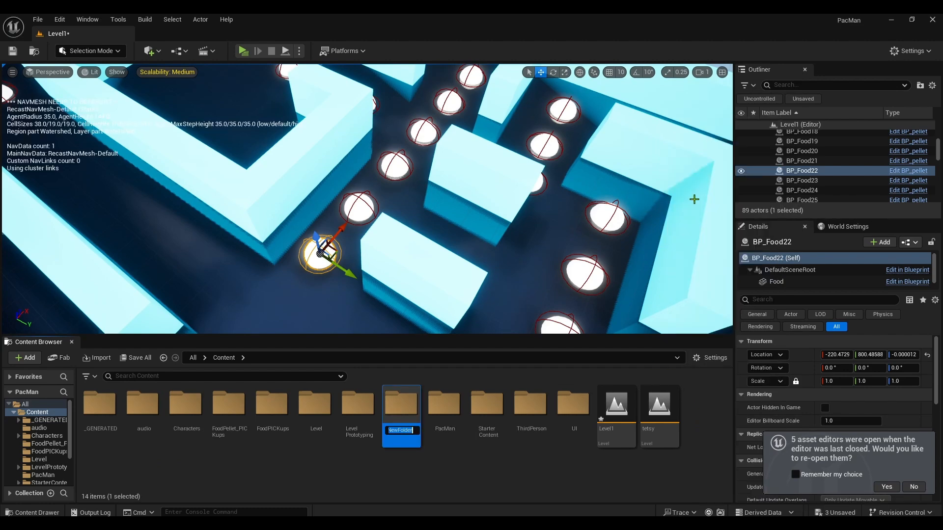
{"action": "type", "text": "Fonts"}
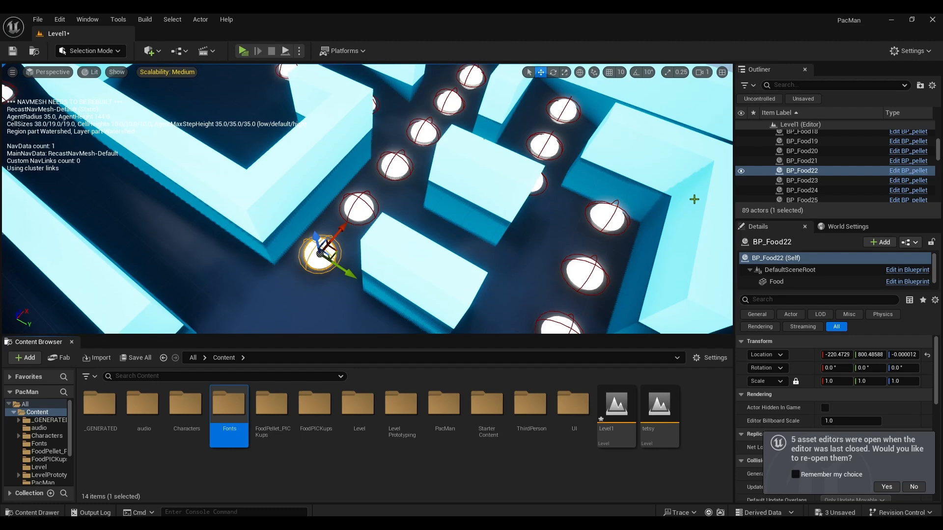
{"action": "double_click", "coordinate": [229, 403]}
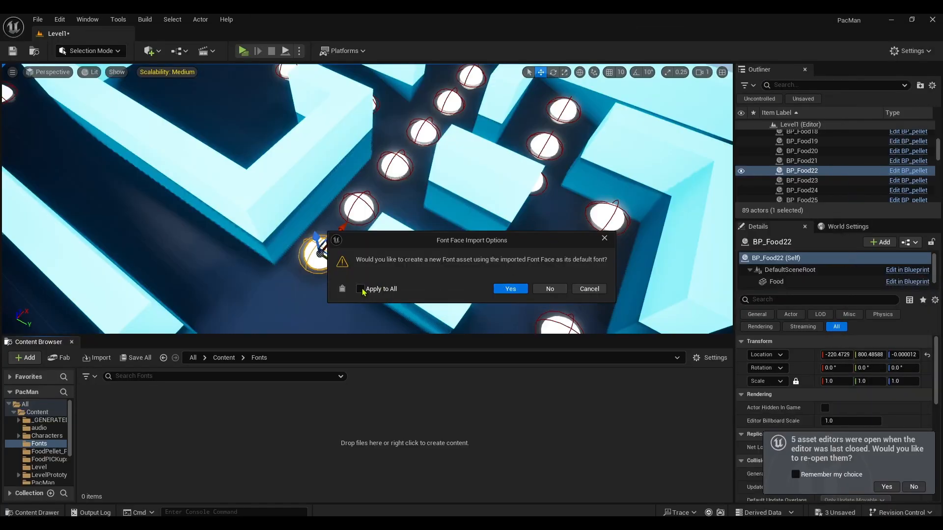
Import the game_over font, accepting creation of the font asset
{"action": "left_click", "coordinate": [510, 288]}
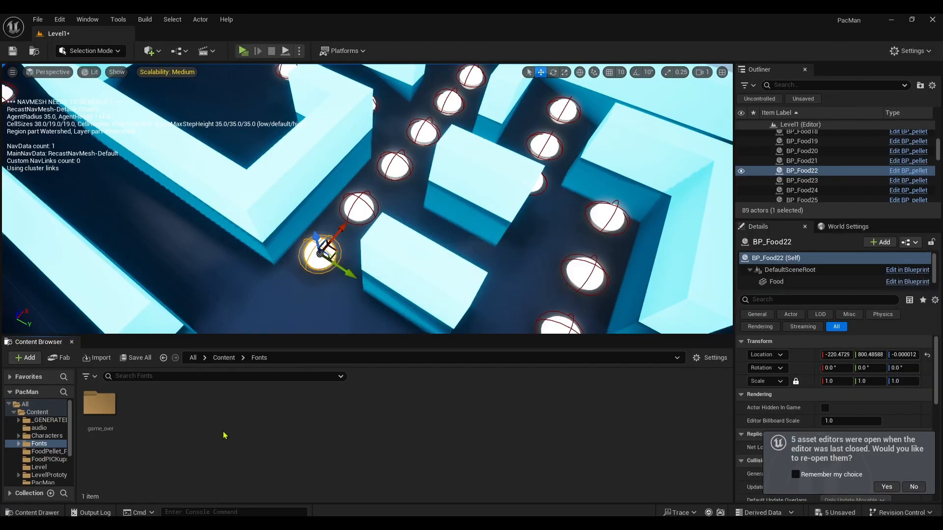
{"action": "mouse_move", "coordinate": [101, 408]}
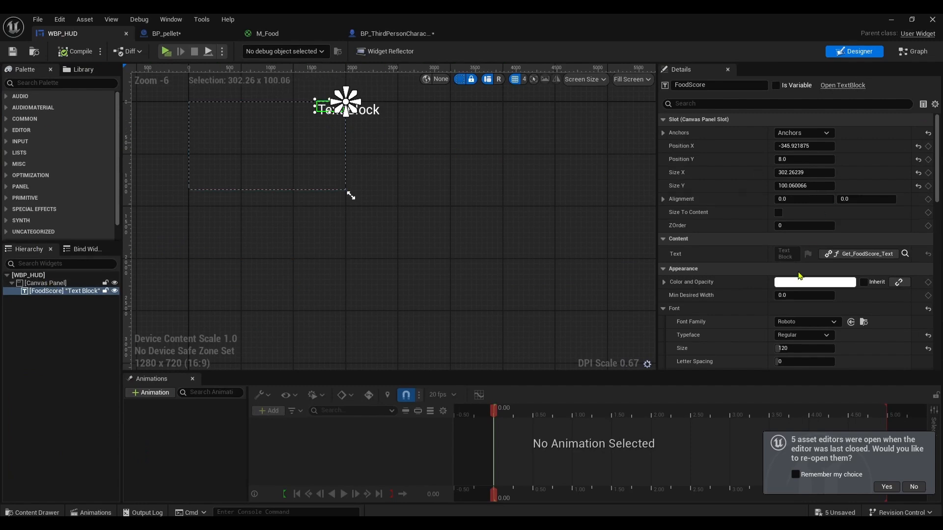
Set the FoodScore text's Font Family to game_over_Font
{"action": "scroll", "scroll_direction": "down", "scroll_amount": 3}
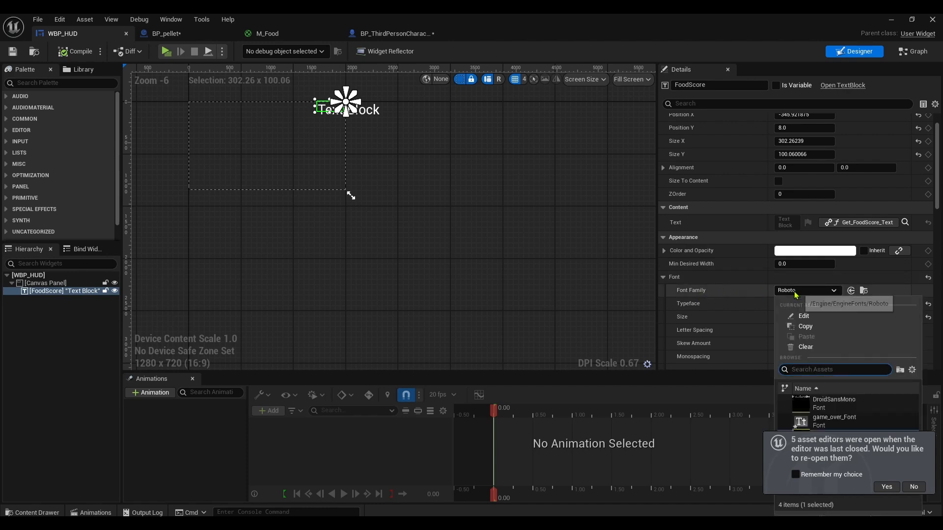
{"action": "left_click", "coordinate": [835, 417]}
{"action": "type", "text": "120"}
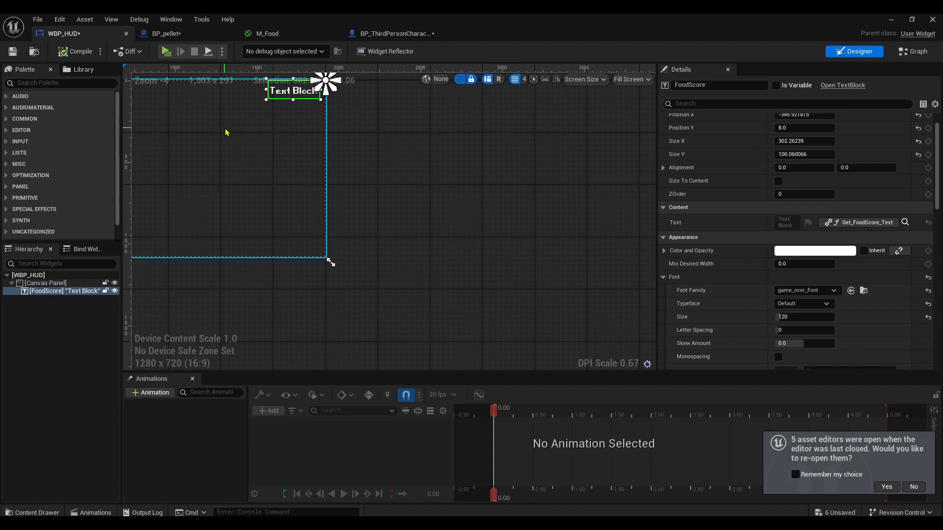
{"action": "mouse_move", "coordinate": [891, 19]}
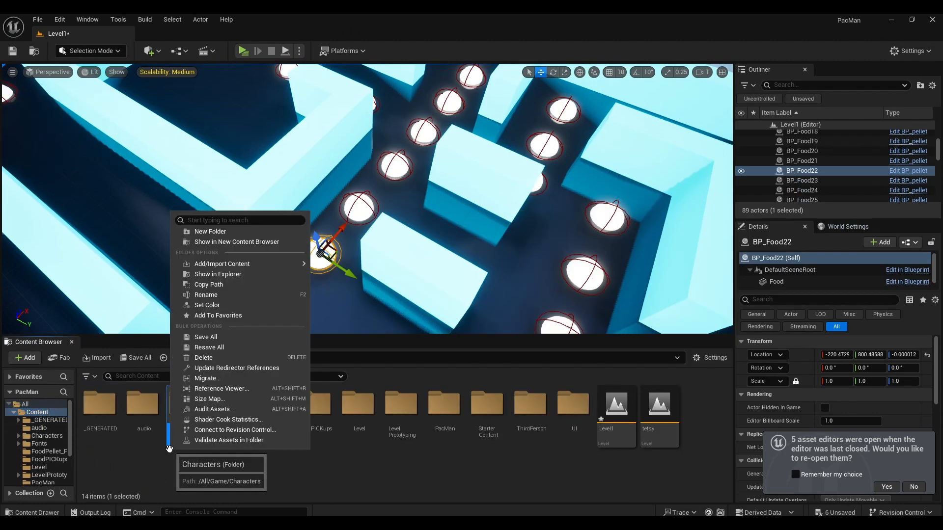
{"action": "mouse_move", "coordinate": [210, 362]}
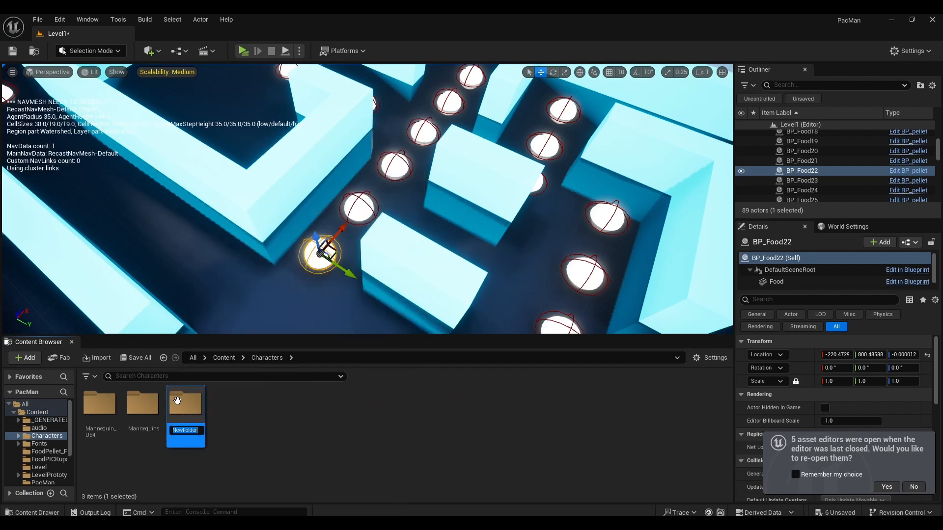
Name the new folder under Characters 'Ghost'
{"action": "type", "text": "Ghost"}
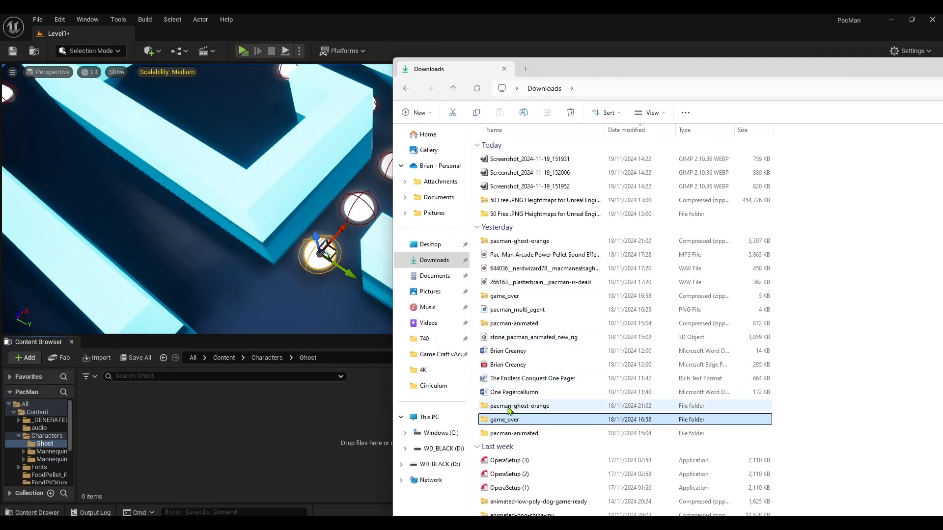
Browse into pacman-ghost-orange's source folder holding the Ghost_ORANGE.fbx model
{"action": "double_click", "coordinate": [519, 406]}
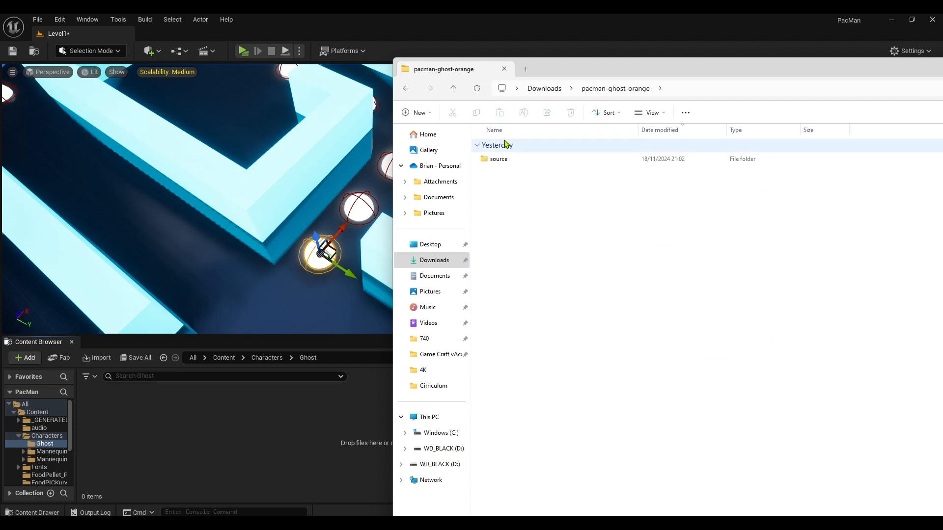
{"action": "double_click", "coordinate": [497, 159]}
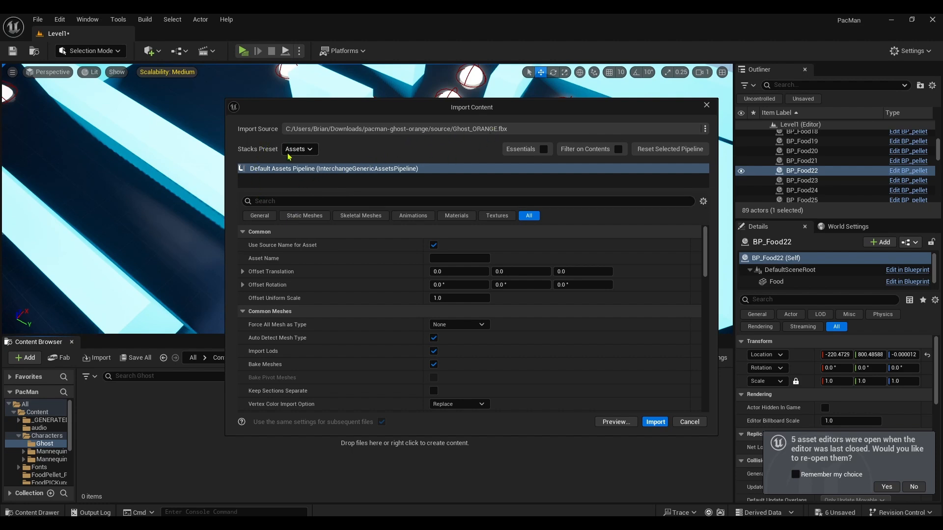
{"action": "mouse_move", "coordinate": [653, 422]}
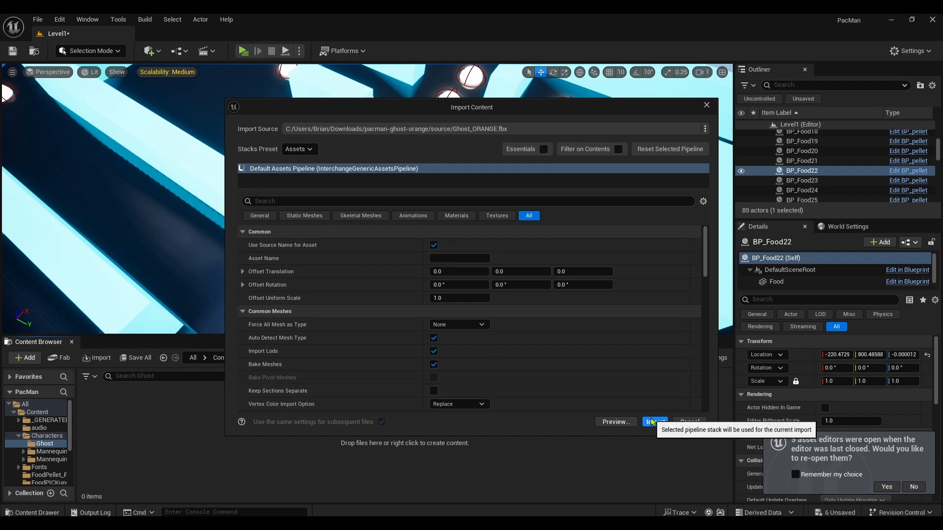
Import Ghost_ORANGE.fbx into the Ghost folder as a static mesh with its materials
{"action": "left_click", "coordinate": [655, 422]}
{"action": "type", "text": "nav"}
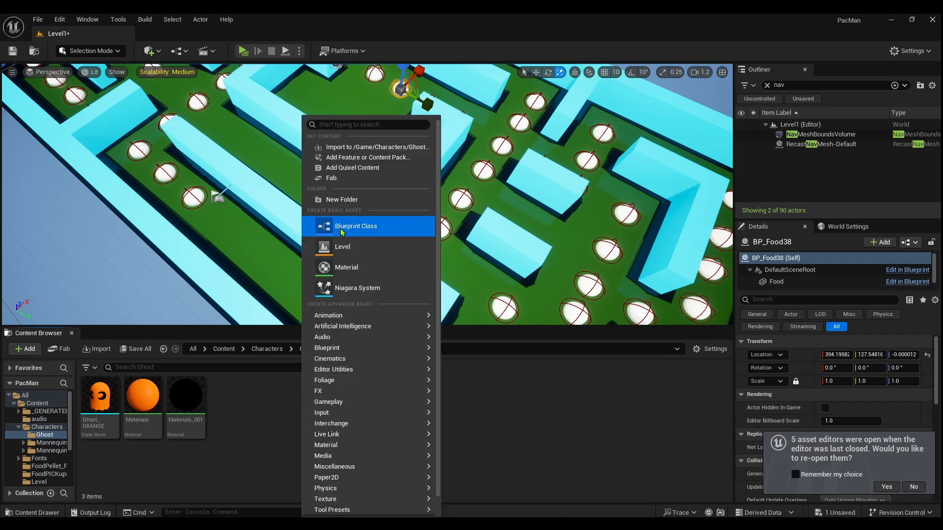
{"action": "mouse_move", "coordinate": [343, 265]}
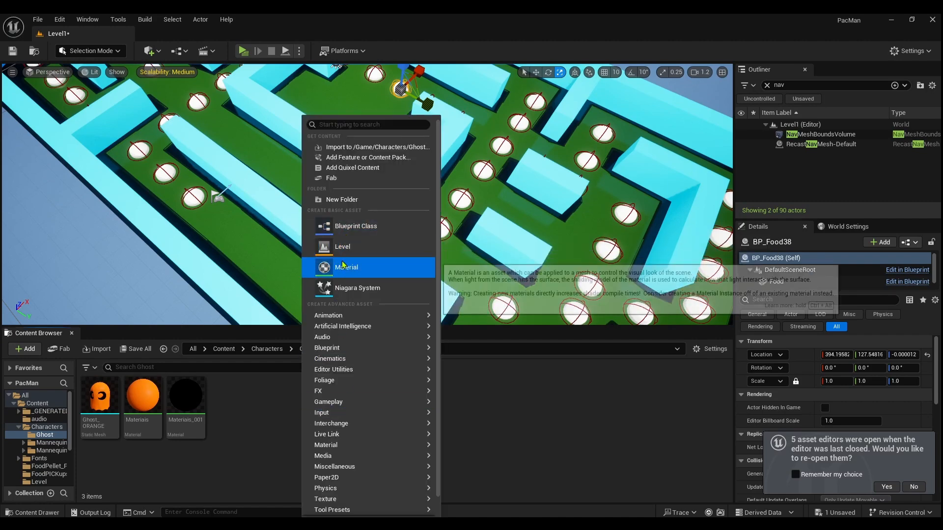
Create a Character-based Blueprint class named BP_Ghost in the Ghost folder
{"action": "left_click", "coordinate": [355, 226]}
{"action": "type", "text": "BP_Ghost"}
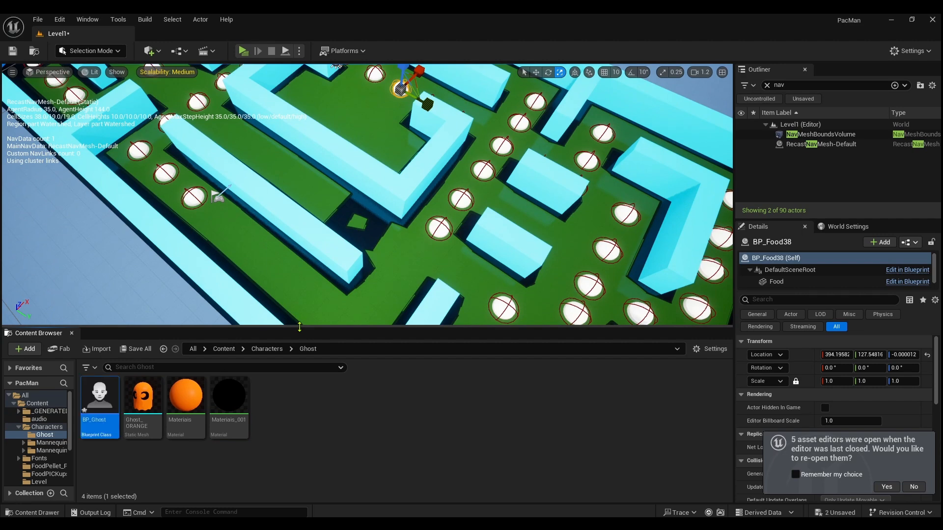
Add a 'Ghost' static mesh component to BP_Ghost, rotated -100.54 yaw and scaled to 0.261857
{"action": "double_click", "coordinate": [100, 394]}
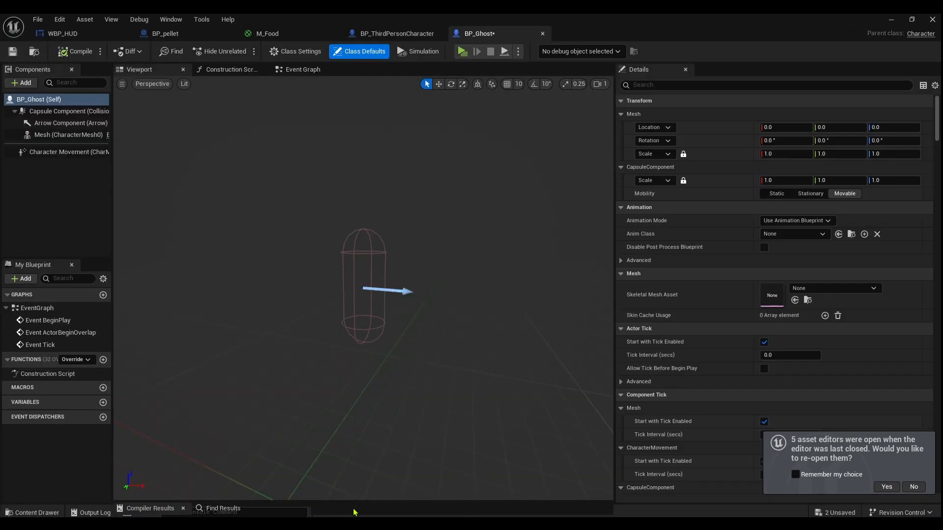
{"action": "mouse_move", "coordinate": [21, 82]}
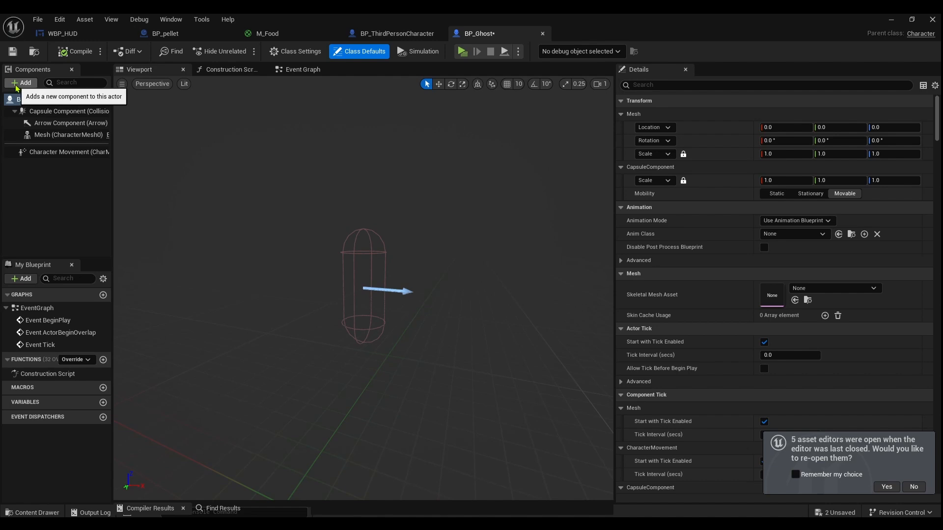
{"action": "left_click", "coordinate": [22, 82]}
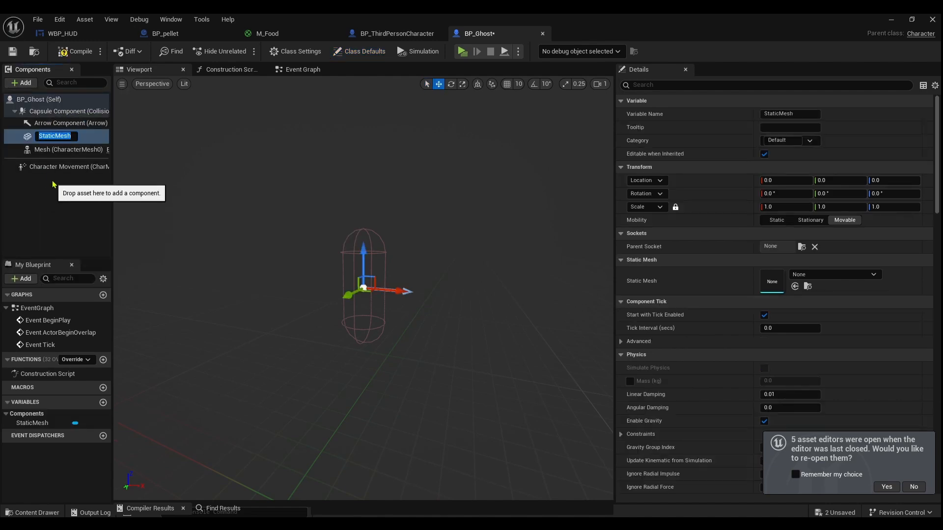
{"action": "type", "text": "Ghost"}
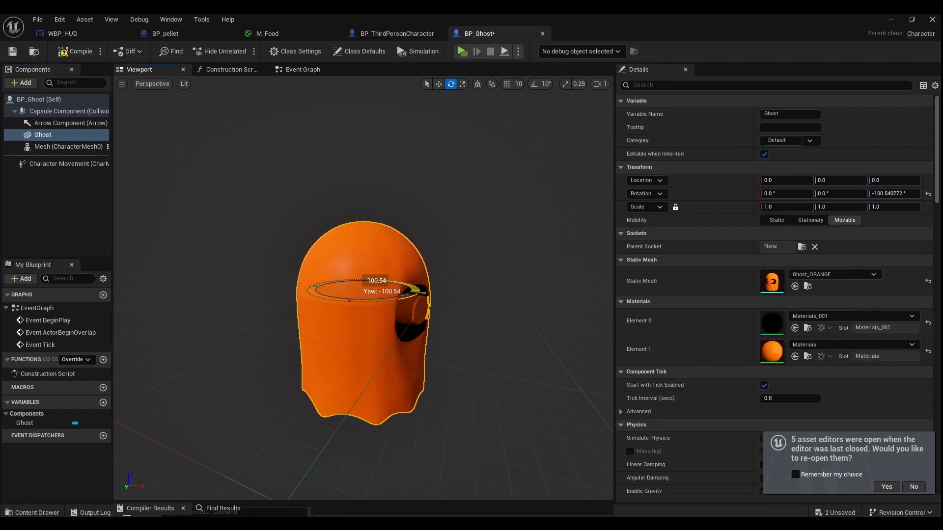
{"action": "left_click", "coordinate": [462, 85]}
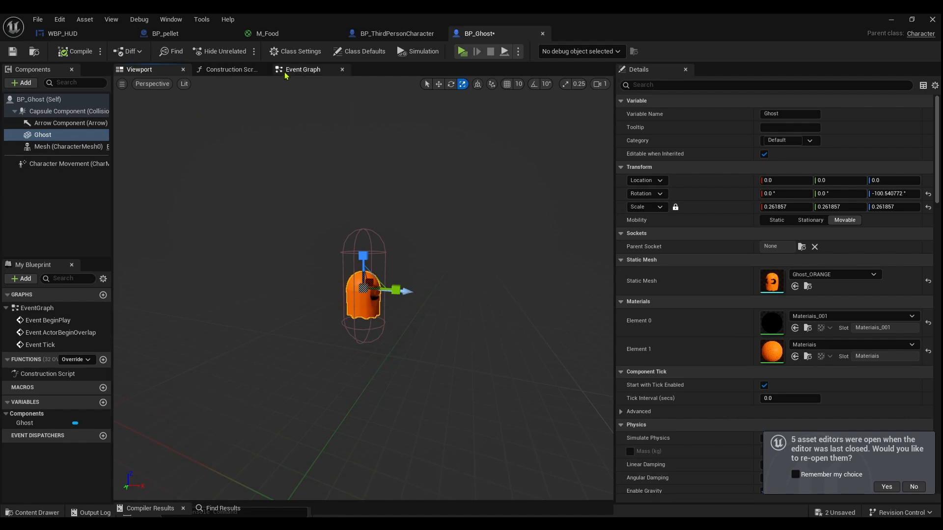
{"action": "left_click", "coordinate": [303, 69]}
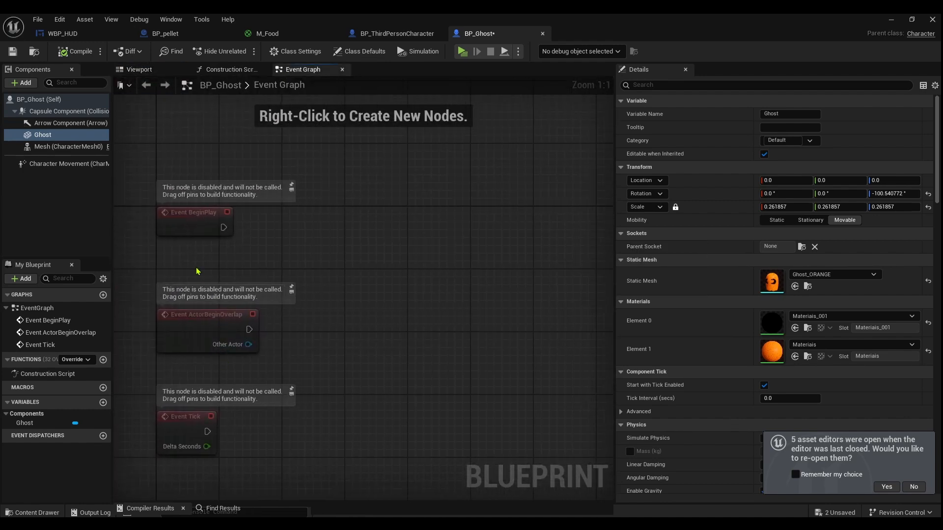
Add a 'random roam' custom event wired to an AI MoveTo node with Pawn set to Self
{"action": "right_click", "coordinate": [344, 293]}
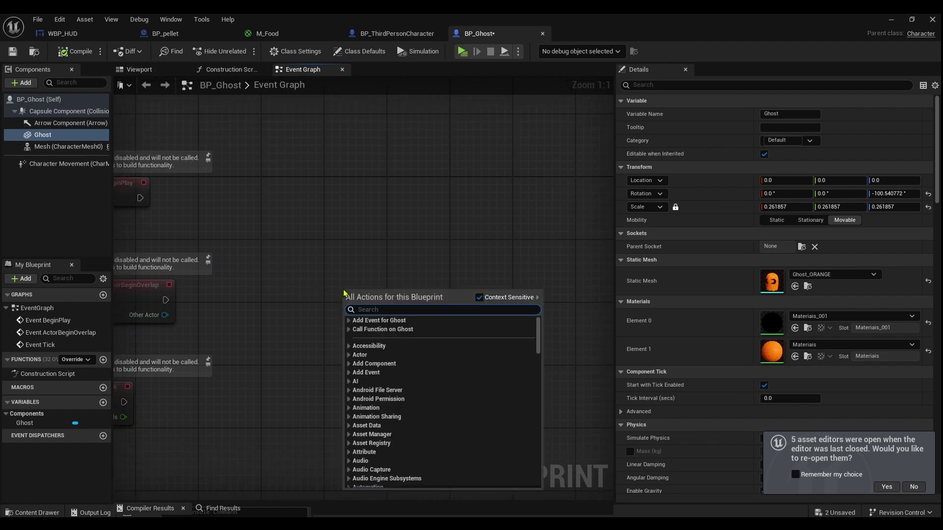
{"action": "type", "text": "custo"}
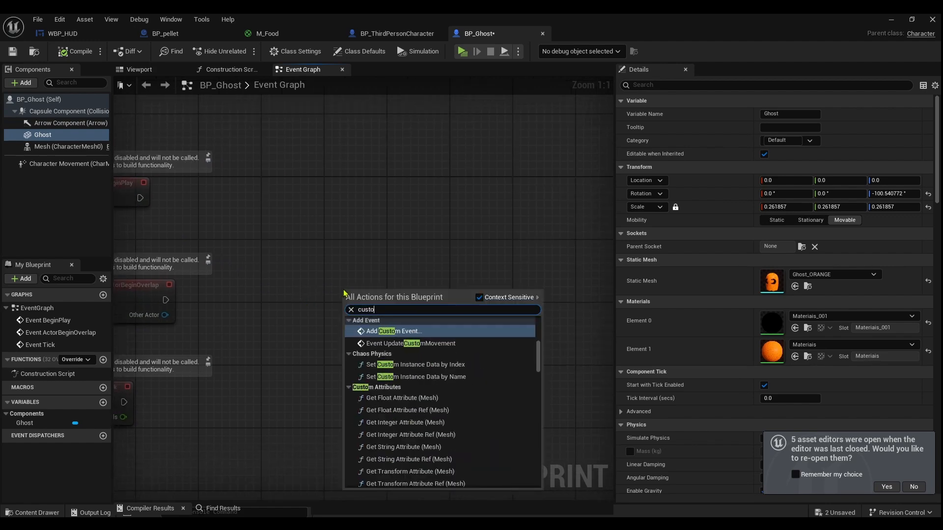
{"action": "left_click", "coordinate": [392, 331]}
{"action": "type", "text": "rsa"}
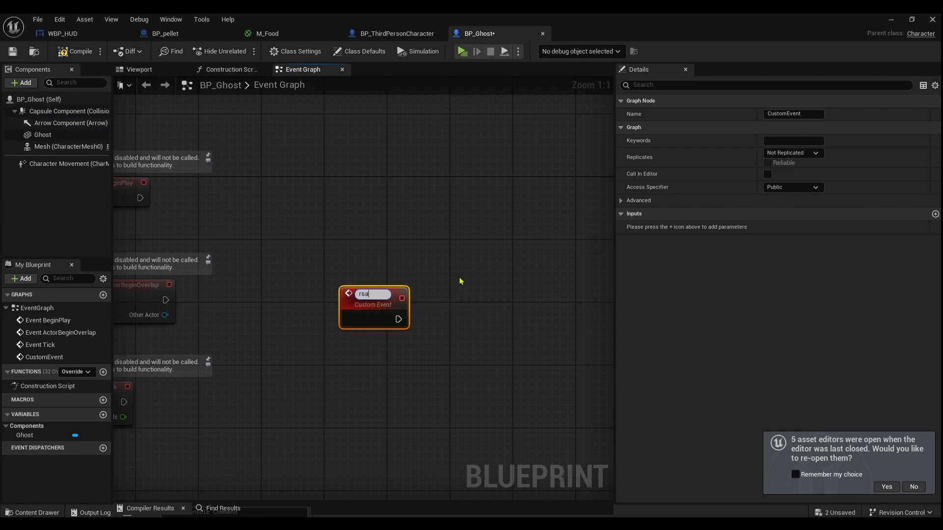
{"action": "type", "text": "random roa"}
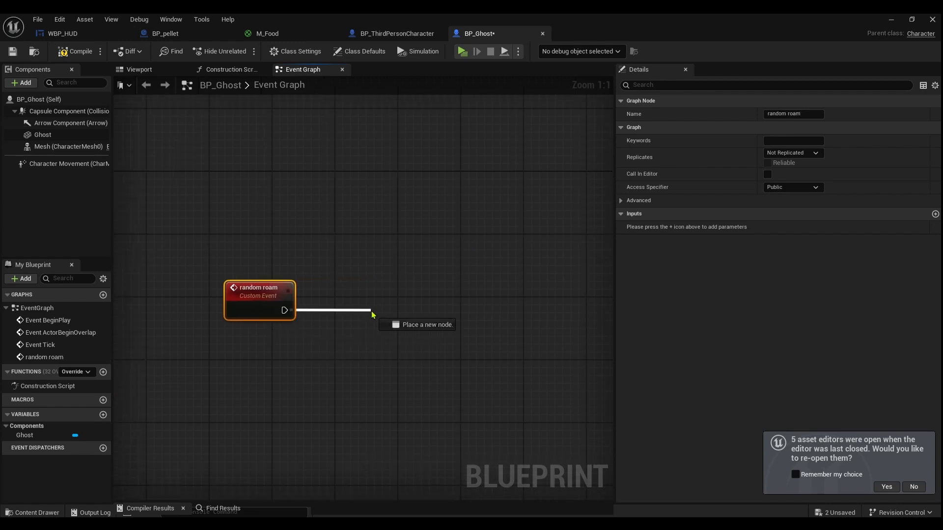
{"action": "type", "text": "move t"}
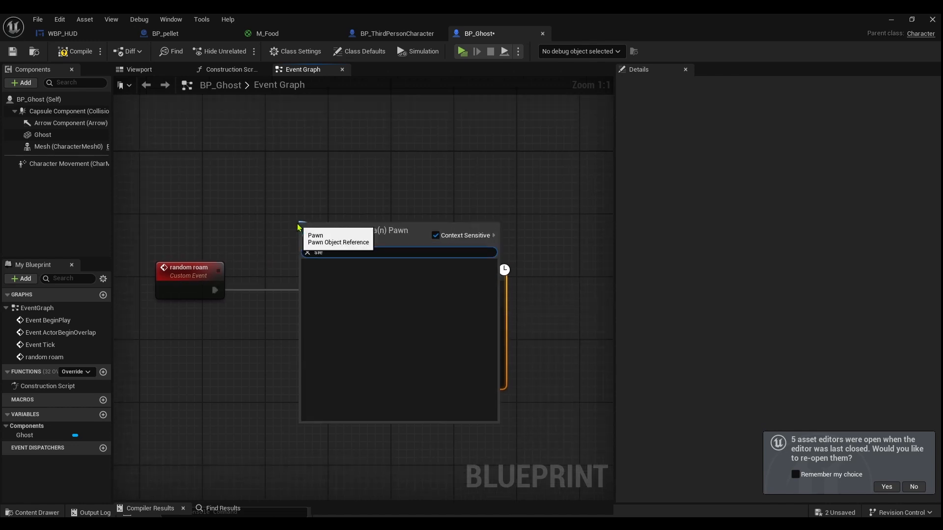
{"action": "type", "text": "s"}
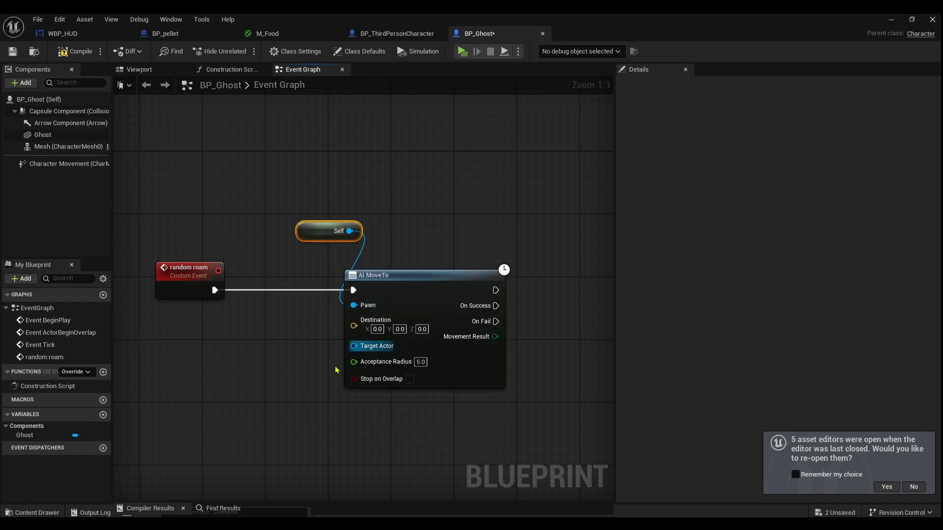
Feed Get Actor Location into Get Random Reachable Point in Radius 3000 as destination, re-calling Random Roam on success
{"action": "type", "text": "get"}
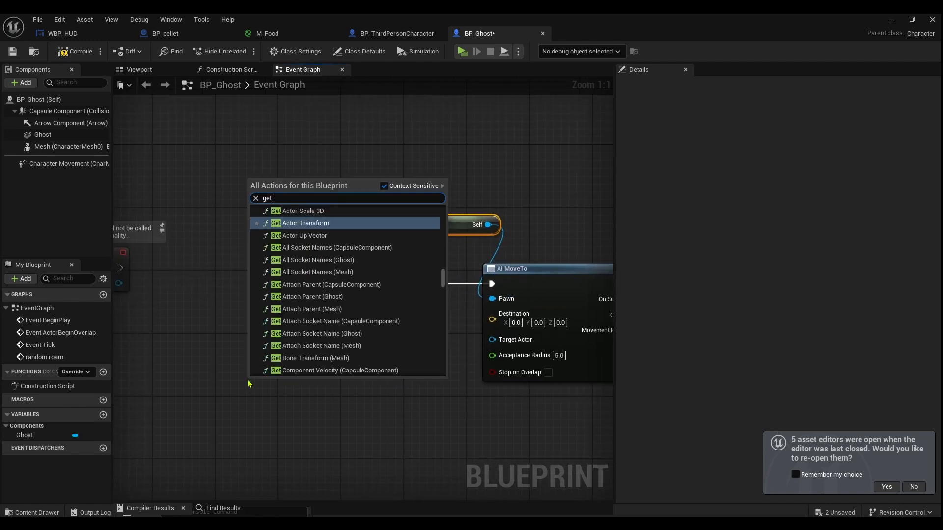
{"action": "type", "text": "actor loc"}
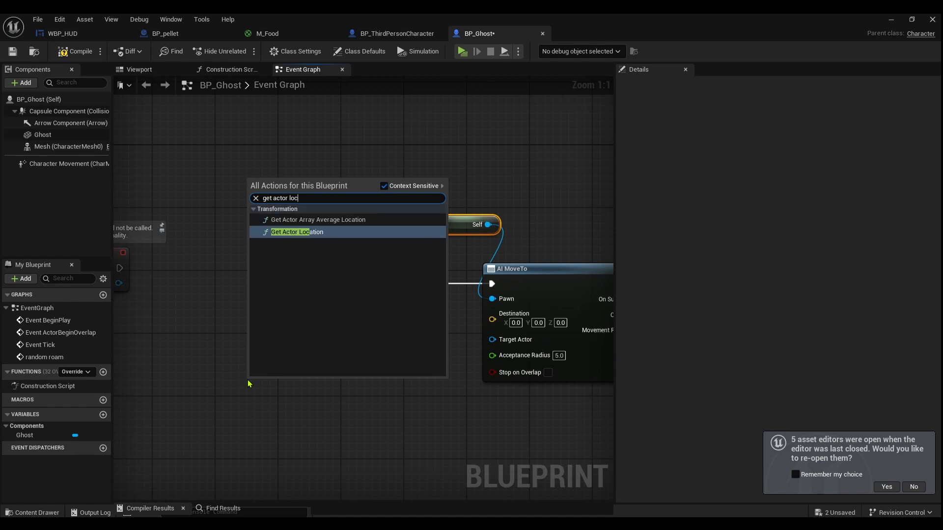
{"action": "left_click", "coordinate": [297, 232]}
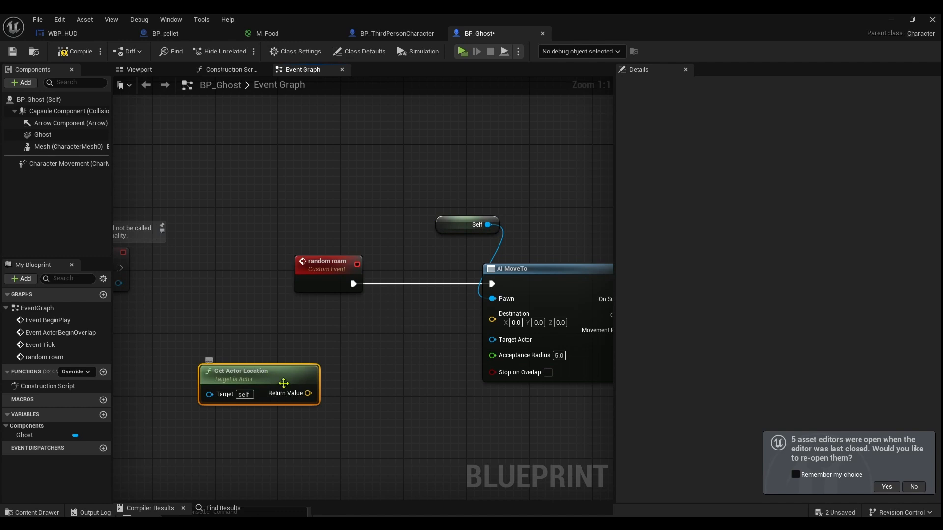
{"action": "left_click_drag", "start_coordinate": [308, 393], "coordinate": [349, 401]}
{"action": "type", "text": "get random"}
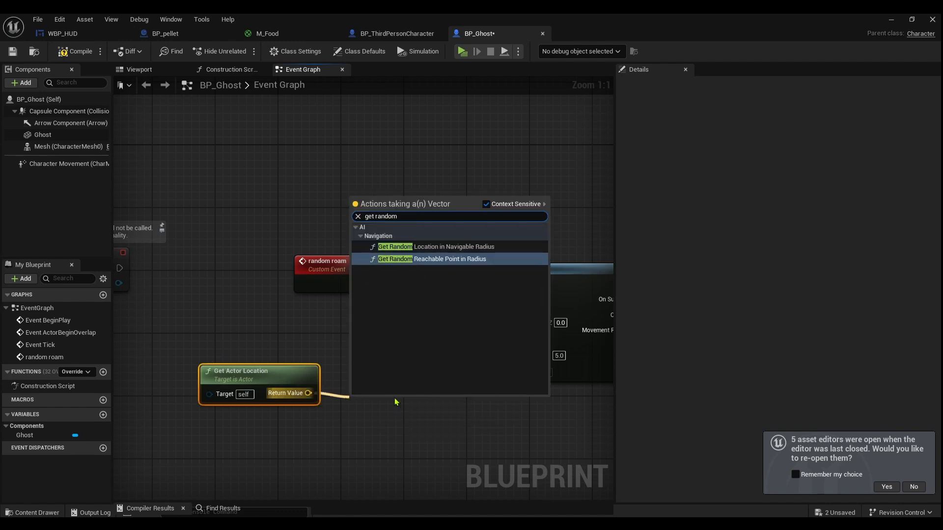
{"action": "left_click", "coordinate": [432, 260]}
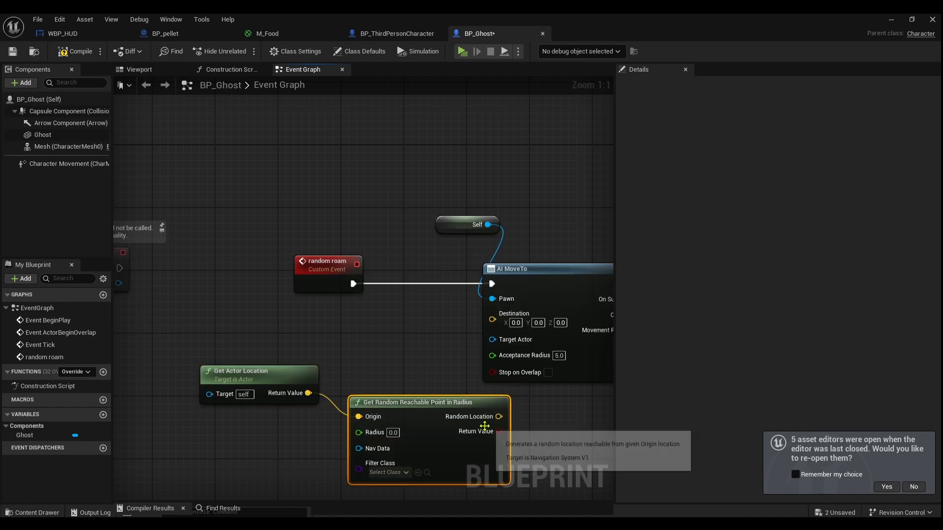
{"action": "mouse_move", "coordinate": [359, 363]}
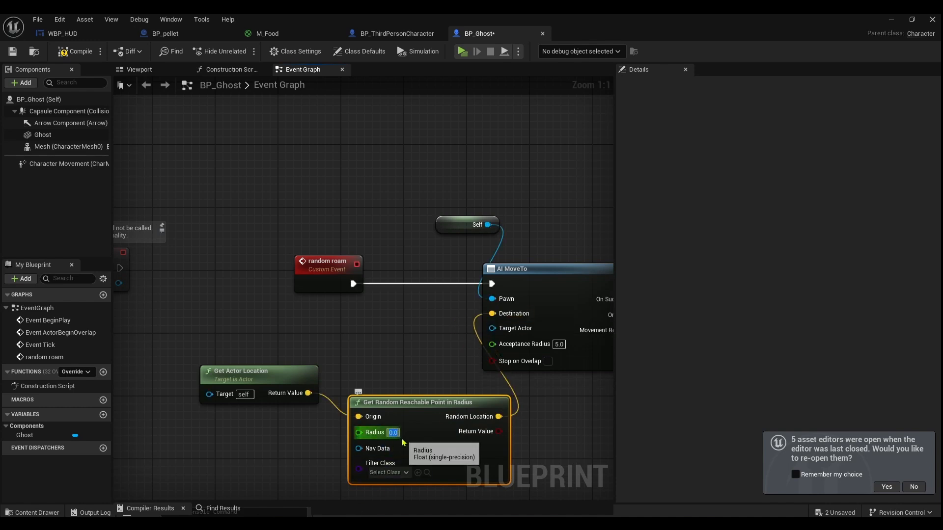
{"action": "type", "text": "300"}
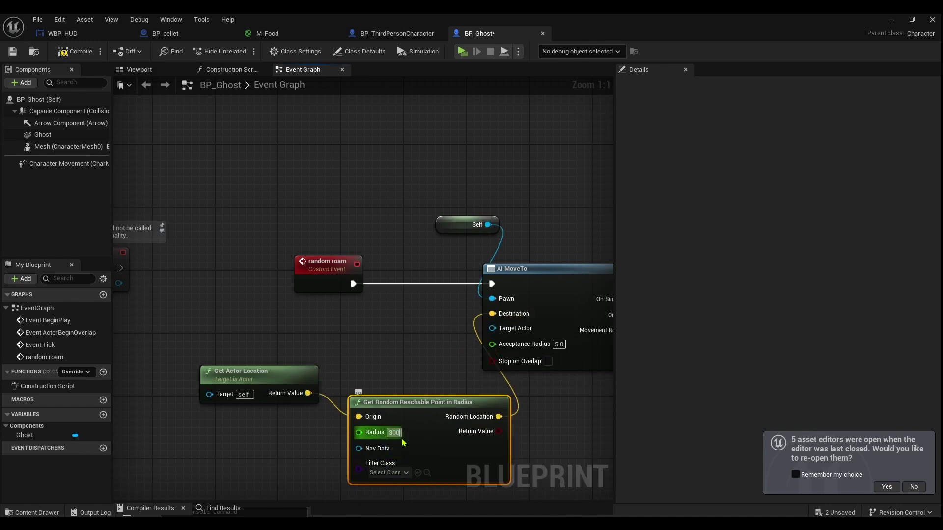
{"action": "type", "text": "3000.0"}
{"action": "type", "text": "random"}
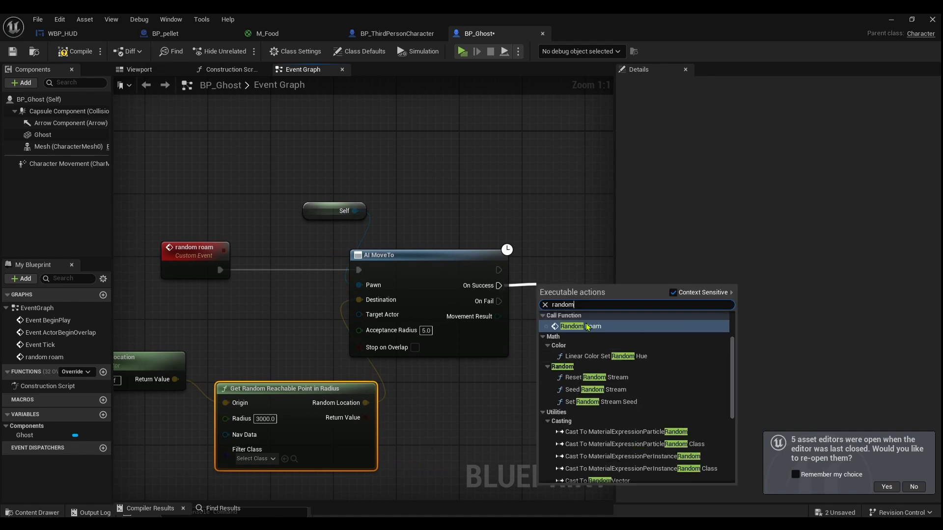
{"action": "left_click", "coordinate": [572, 326]}
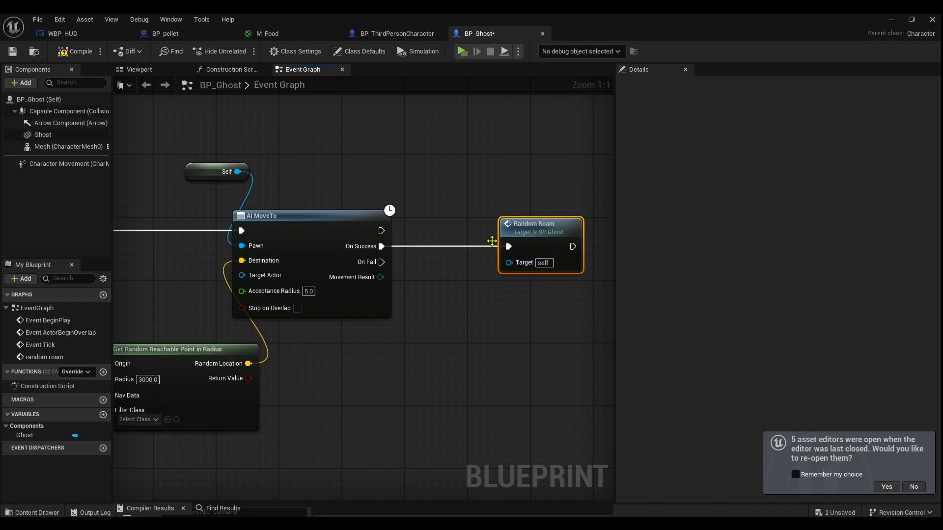
{"action": "scroll", "scroll_direction": "down", "scroll_amount": 3}
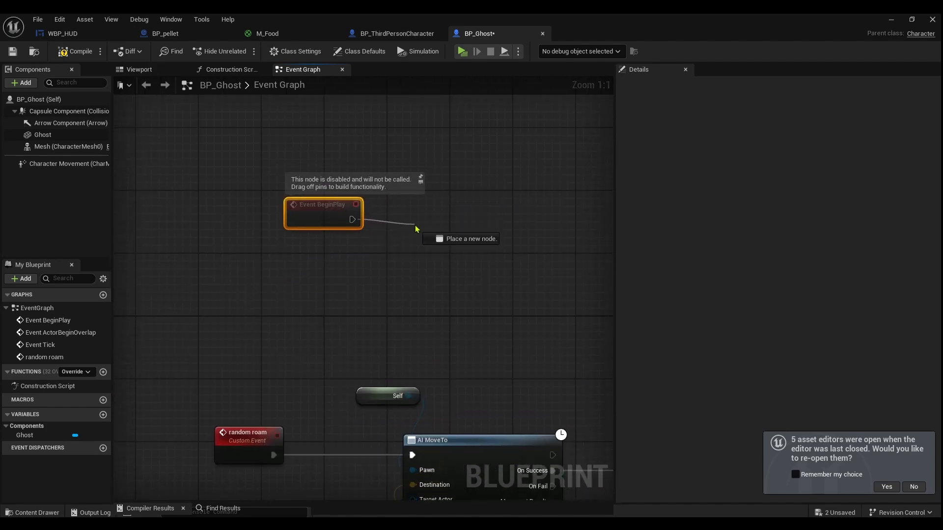
{"action": "mouse_move", "coordinate": [409, 226]}
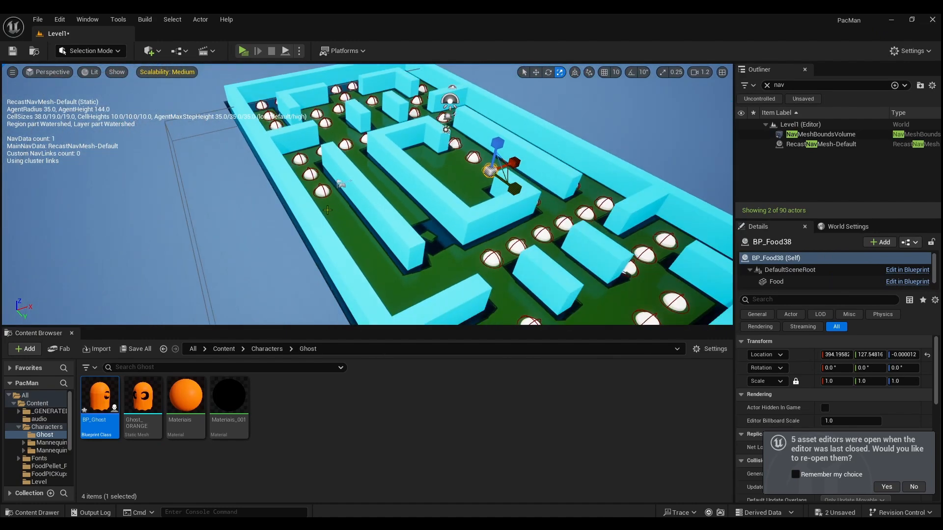
Replace the old NavMeshBoundsVolume with a new one scaled roughly 12.97 by 24.25 over the maze
{"action": "left_click", "coordinate": [820, 134]}
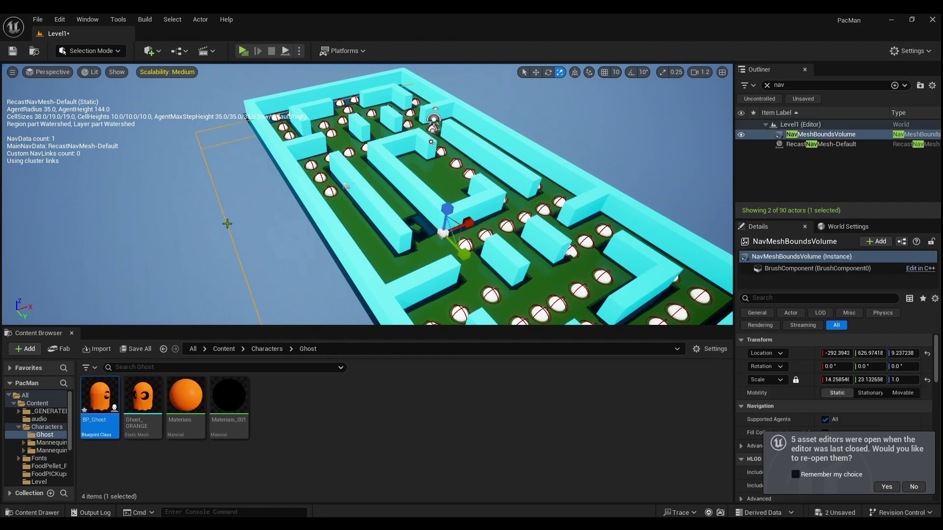
{"action": "key", "text": "Delete"}
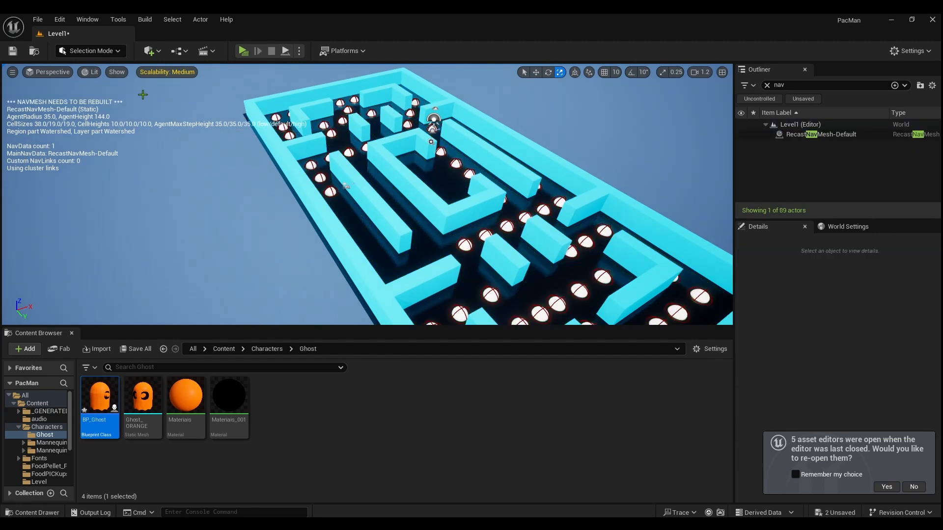
{"action": "left_click", "coordinate": [150, 51]}
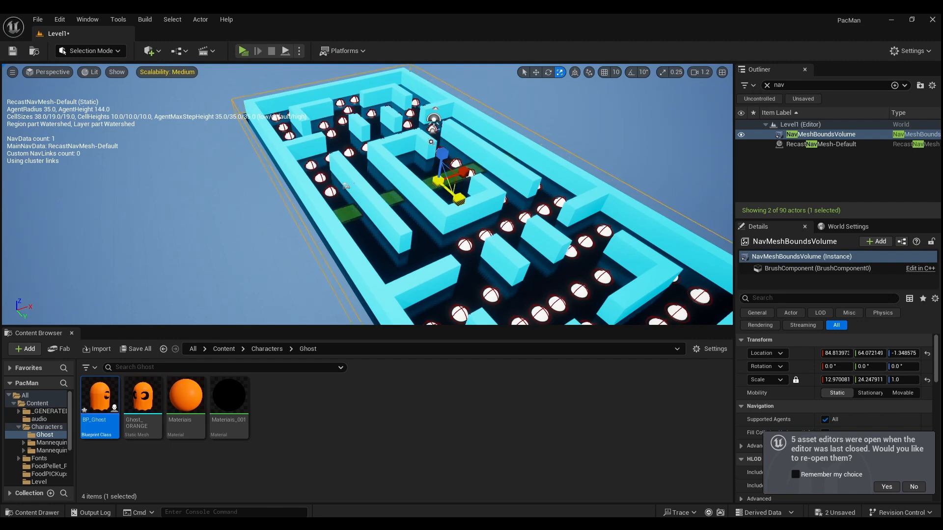
{"action": "mouse_move", "coordinate": [99, 407]}
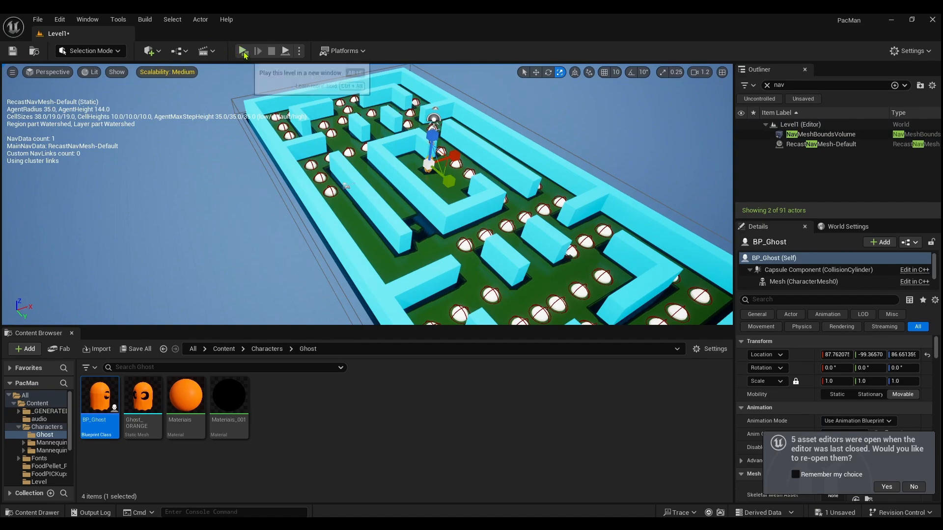
Test-play the level, then wire AI MoveTo's On Fail to Random Roam as well
{"action": "left_click", "coordinate": [243, 51]}
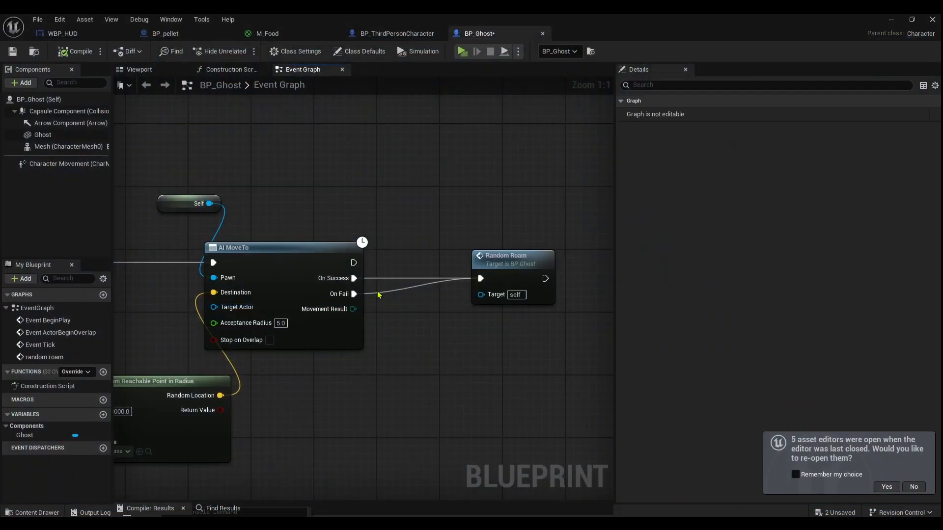
{"action": "mouse_move", "coordinate": [149, 76]}
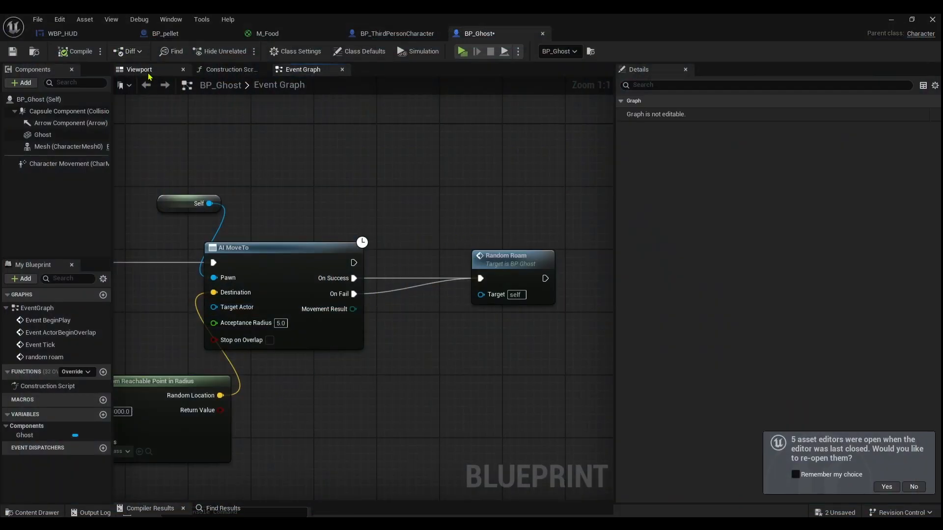
{"action": "left_click", "coordinate": [139, 69]}
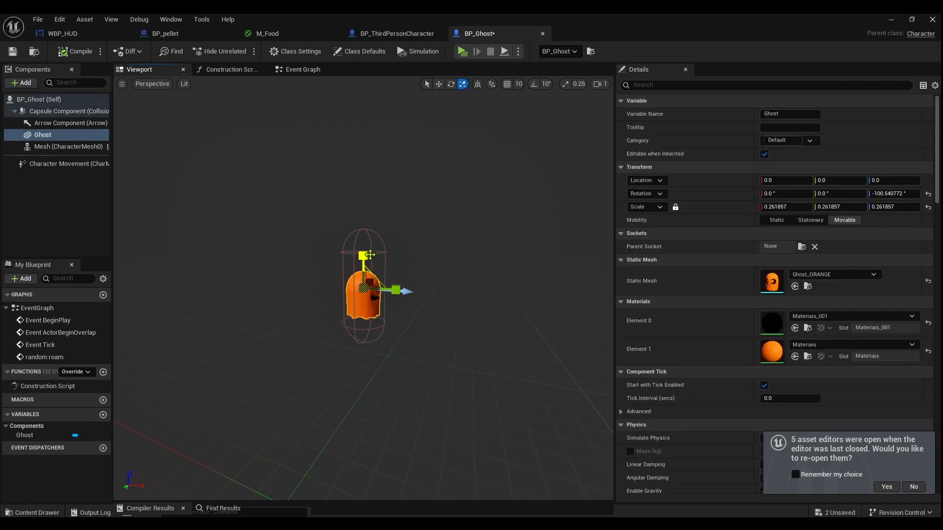
{"action": "left_click", "coordinate": [438, 84]}
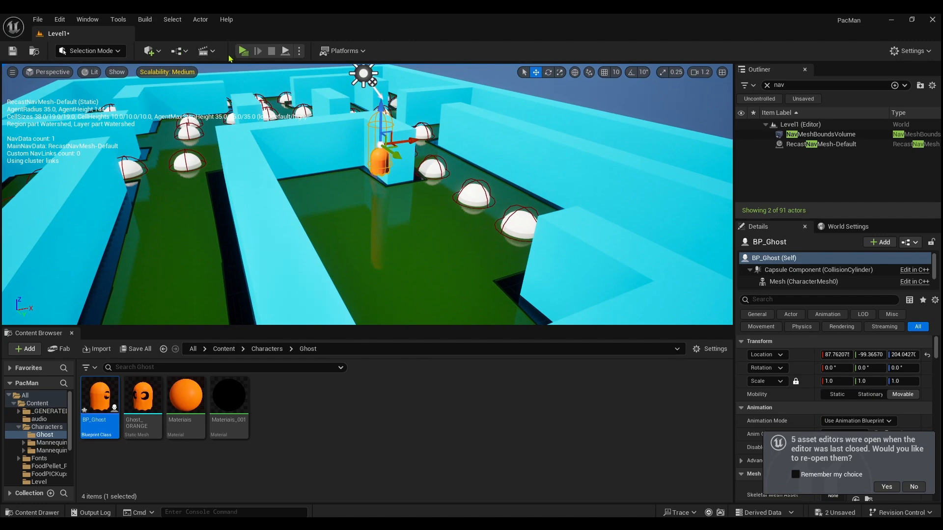
{"action": "left_click", "coordinate": [299, 51]}
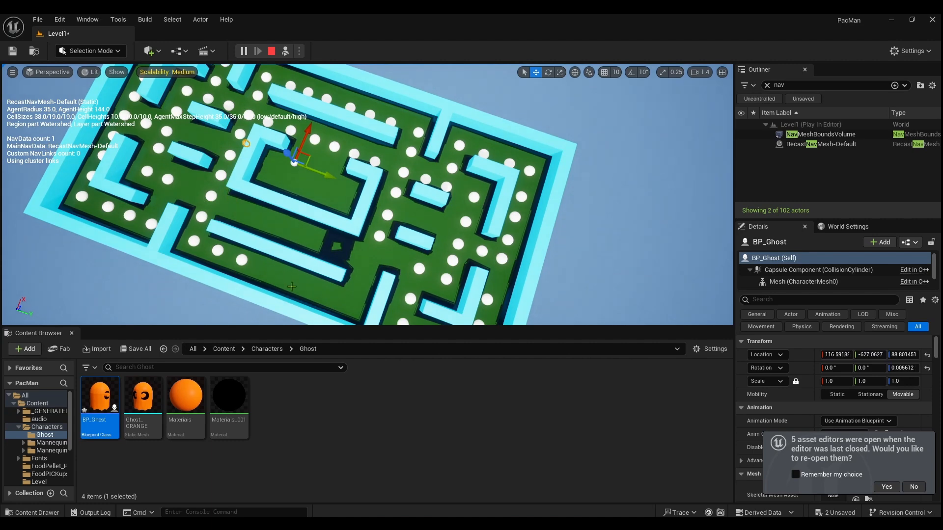
{"action": "left_click", "coordinate": [271, 51]}
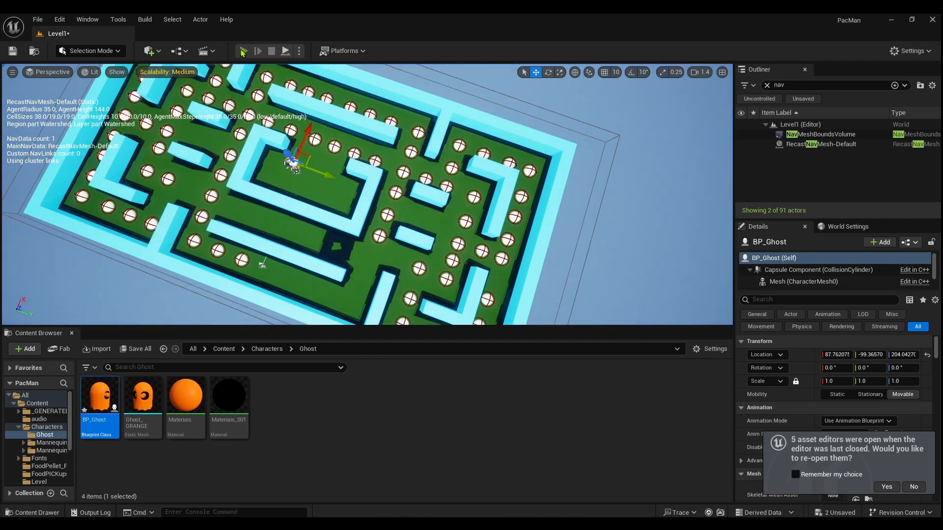
{"action": "left_click", "coordinate": [243, 51]}
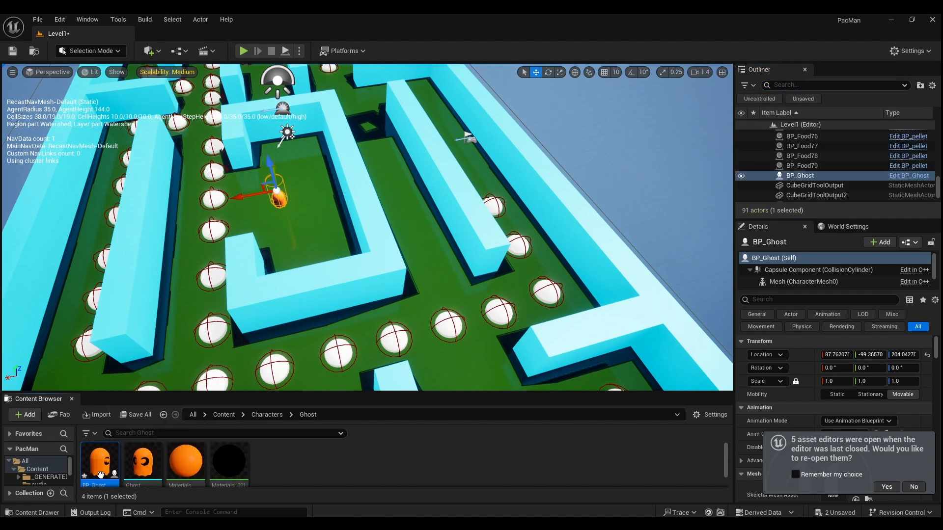
Enlarge BP_Ghost's capsule and scale the ghost mesh up to 0.685, raising it within the capsule
{"action": "double_click", "coordinate": [100, 461]}
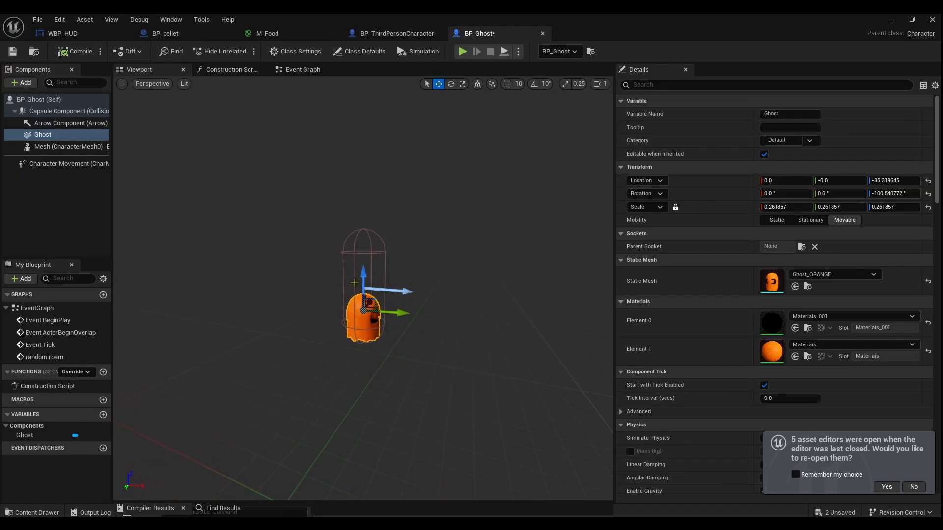
{"action": "left_click", "coordinate": [69, 111]}
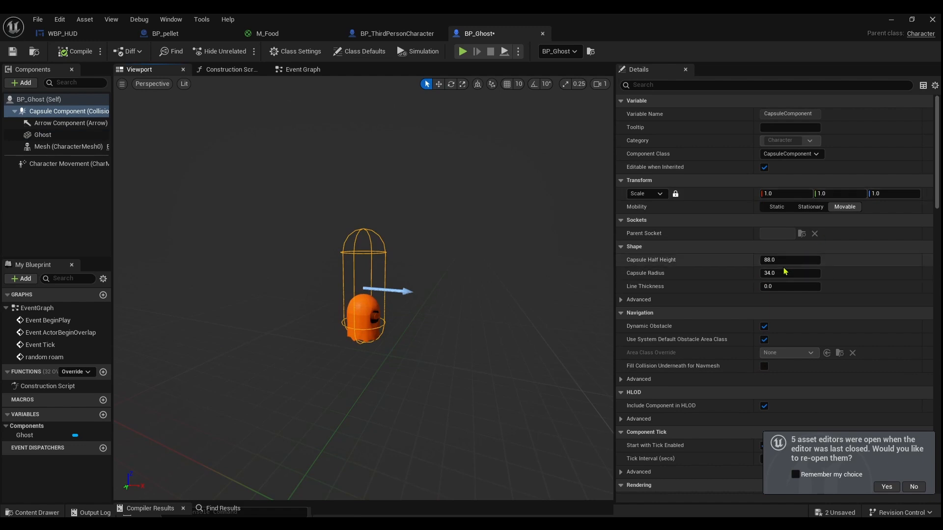
{"action": "left_click_drag", "start_coordinate": [787, 260], "coordinate": [803, 259]}
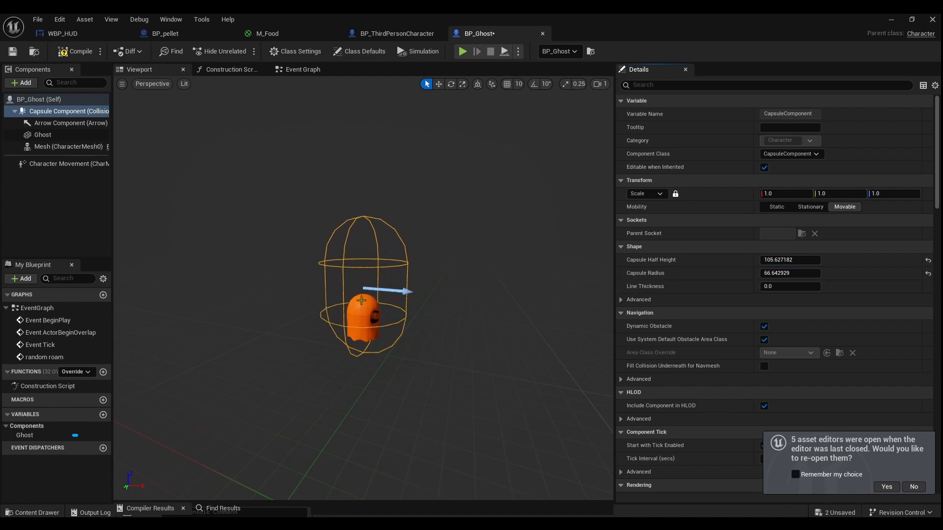
{"action": "left_click", "coordinate": [42, 135]}
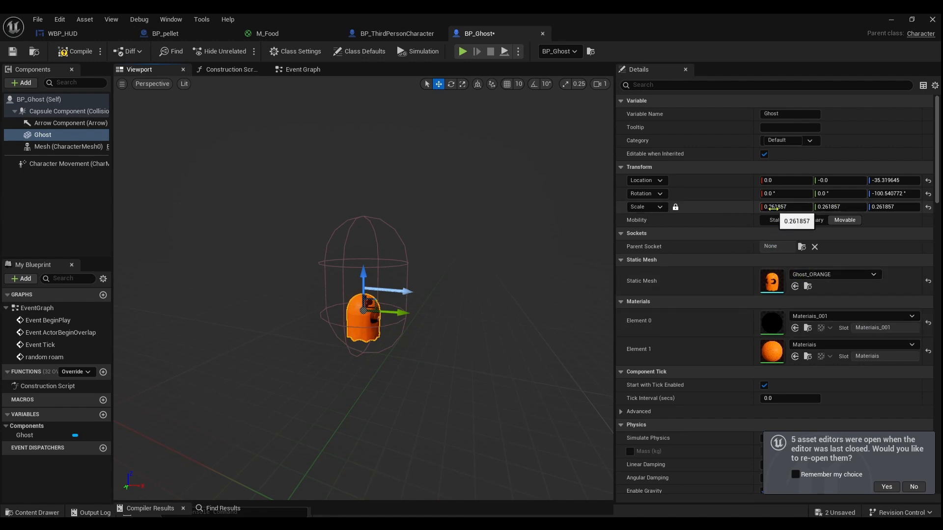
{"action": "left_click", "coordinate": [462, 84]}
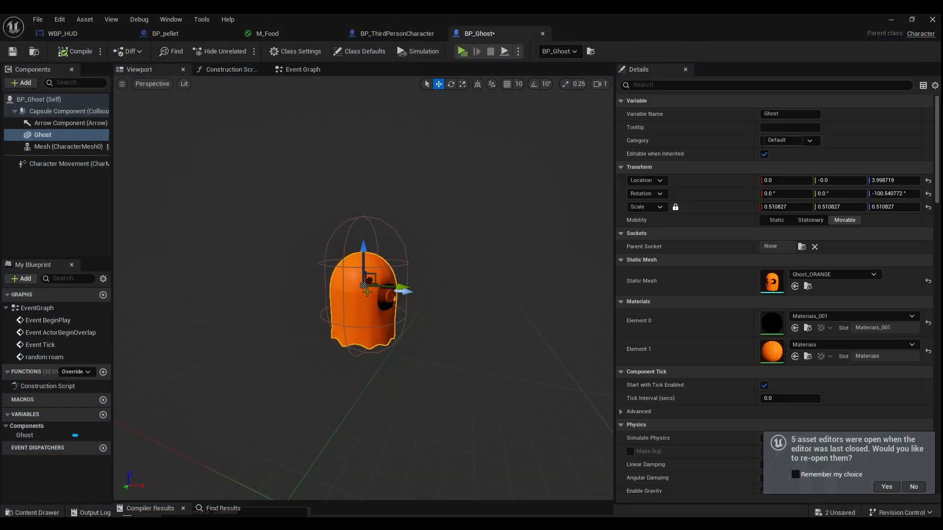
{"action": "left_click", "coordinate": [450, 83]}
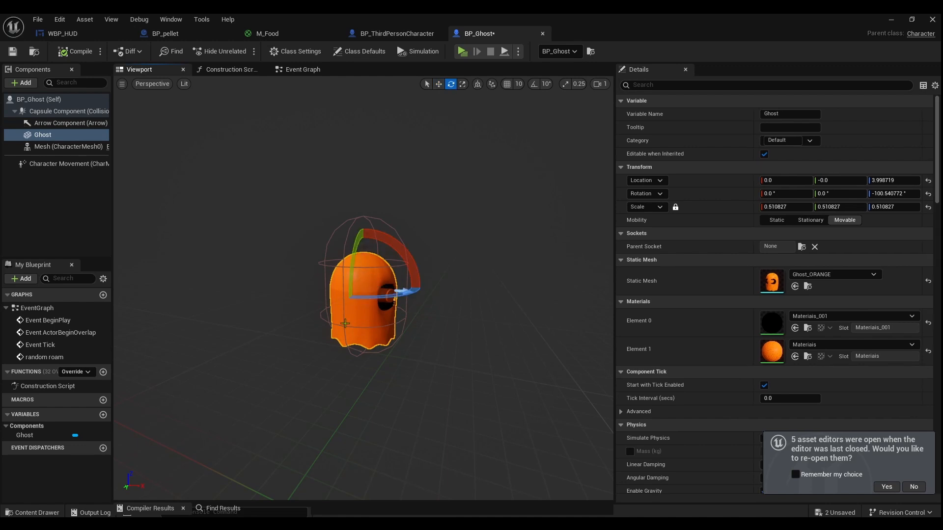
{"action": "mouse_move", "coordinate": [348, 317]}
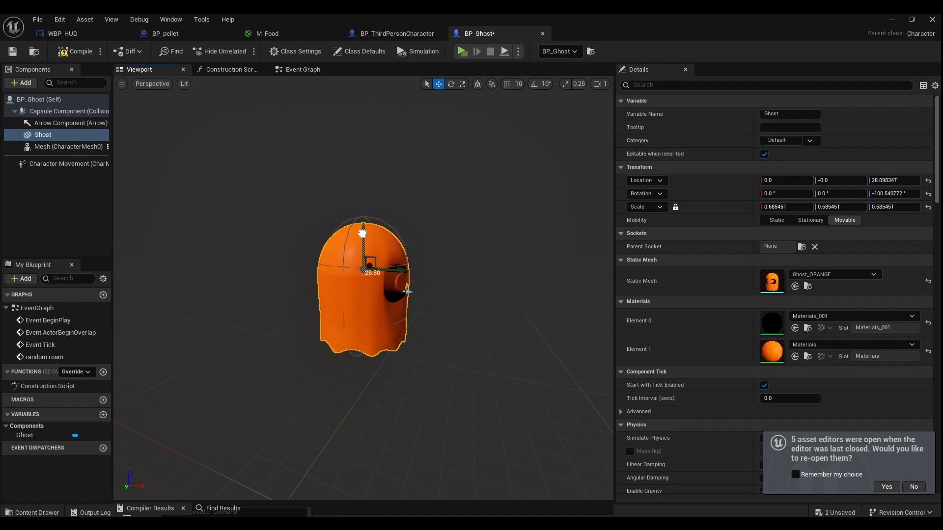
{"action": "left_click", "coordinate": [64, 111]}
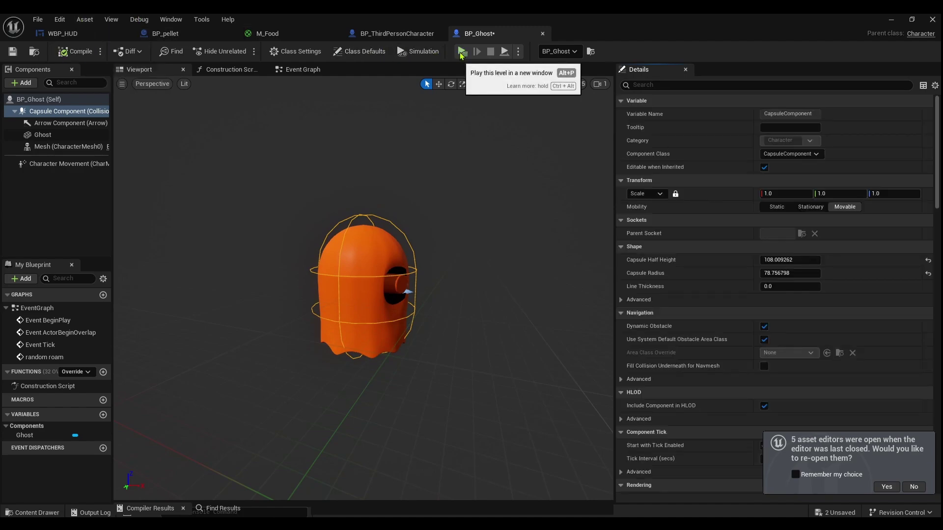
Test-play with the bigger ghost, recheck the capsule and mesh, and return to Level1
{"action": "left_click", "coordinate": [463, 51]}
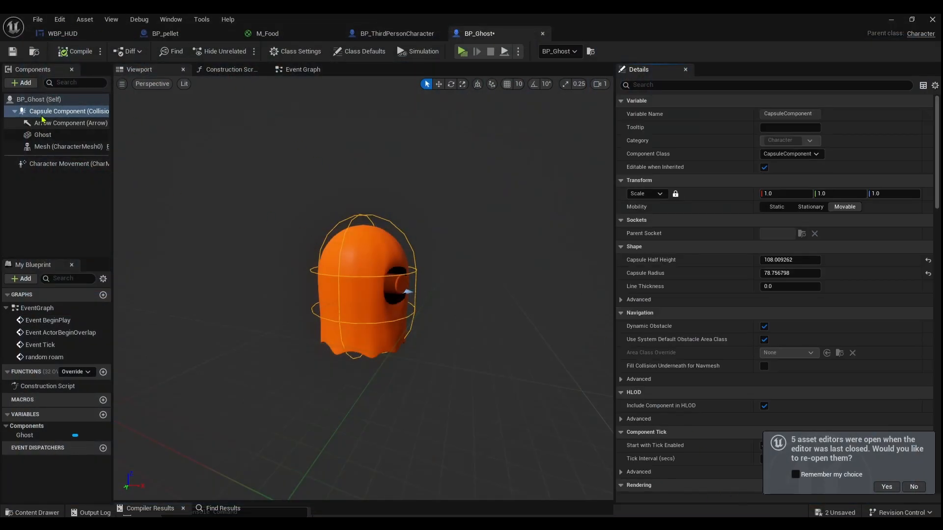
{"action": "left_click", "coordinate": [790, 259]}
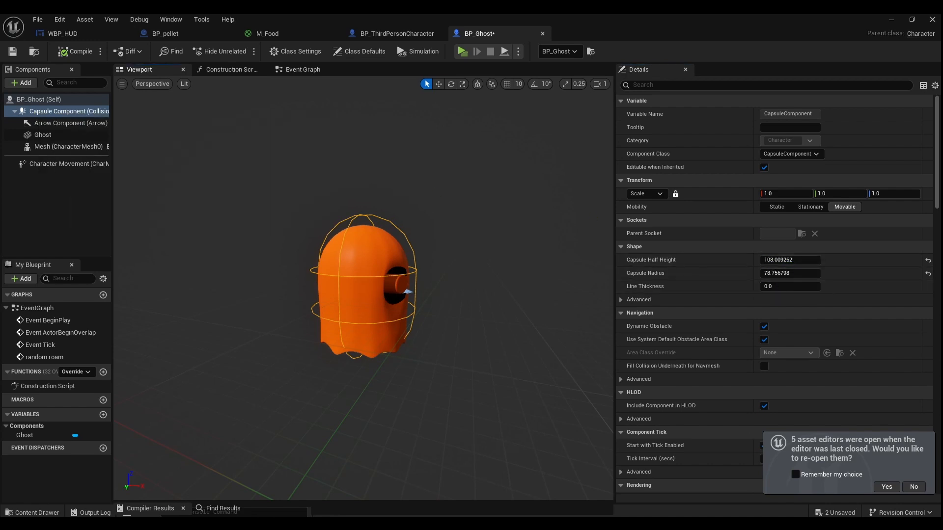
{"action": "left_click", "coordinate": [43, 135]}
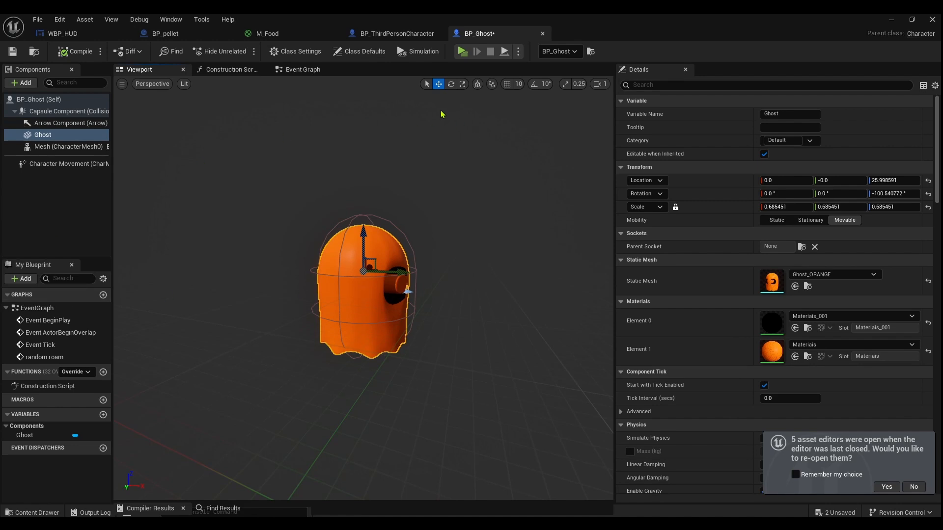
{"action": "left_click", "coordinate": [302, 69]}
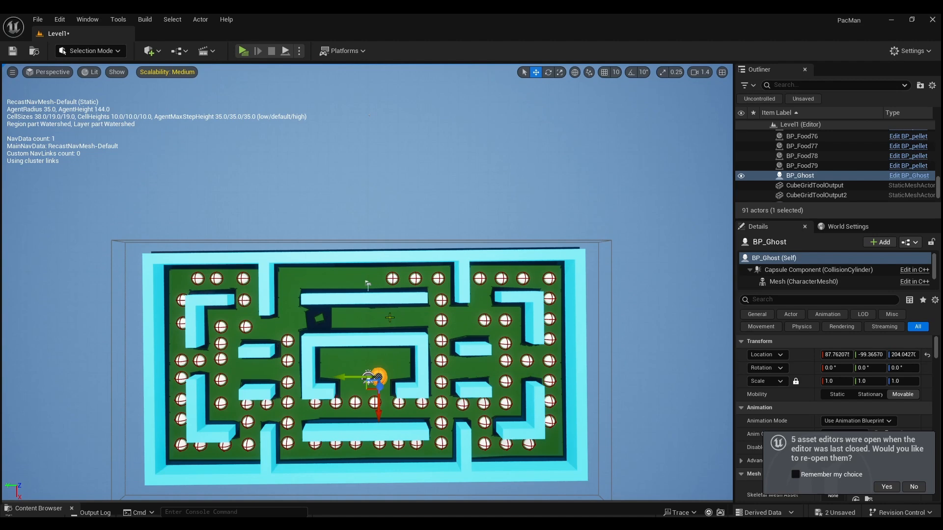
{"action": "mouse_move", "coordinate": [347, 291]}
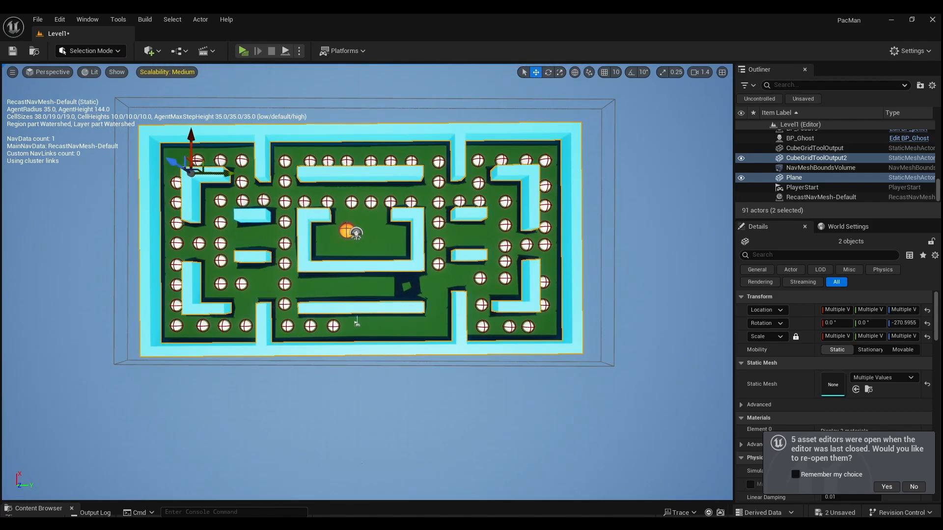
{"action": "left_click", "coordinate": [244, 51]}
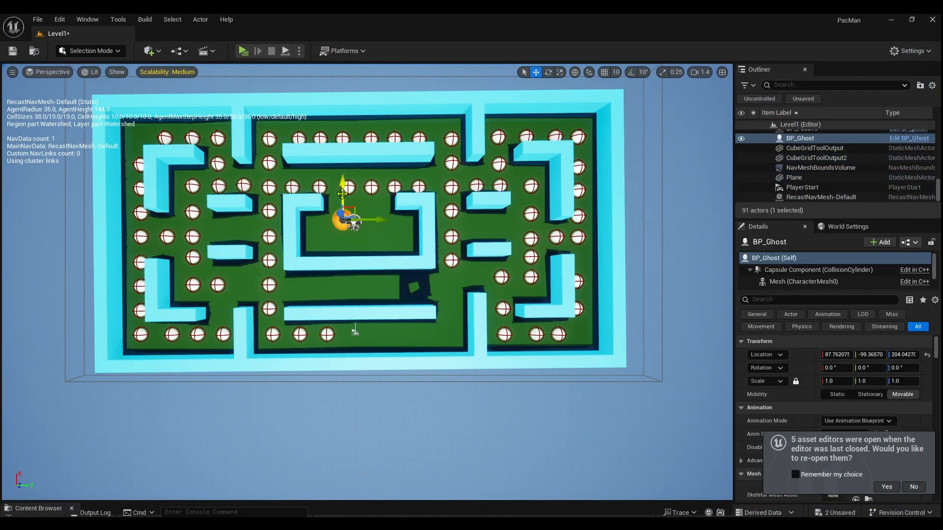
{"action": "left_click_drag", "start_coordinate": [345, 218], "coordinate": [322, 233]}
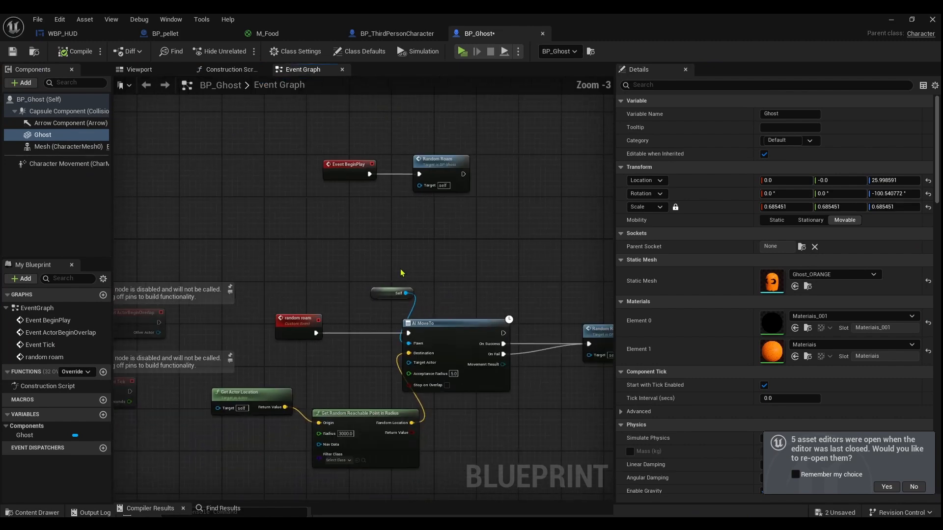
{"action": "mouse_move", "coordinate": [387, 234]}
{"action": "type", "text": "5"}
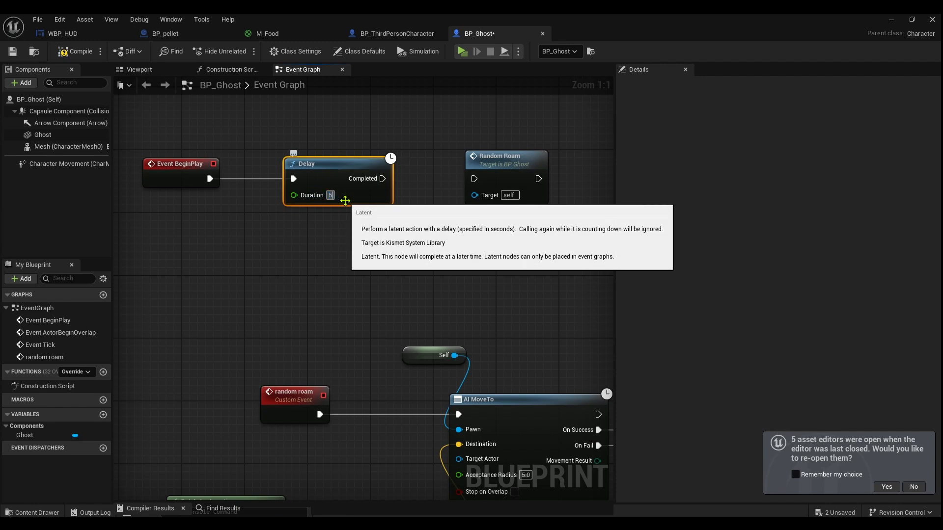
Insert a 5.0-second Delay between Event BeginPlay and Random Roam, then test-play
{"action": "left_click_drag", "start_coordinate": [389, 179], "coordinate": [473, 179]}
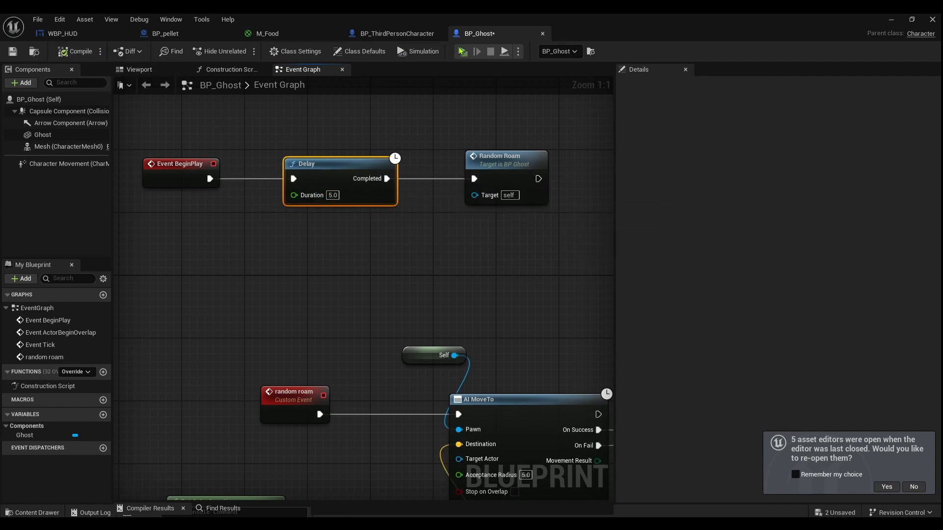
{"action": "left_click", "coordinate": [477, 51]}
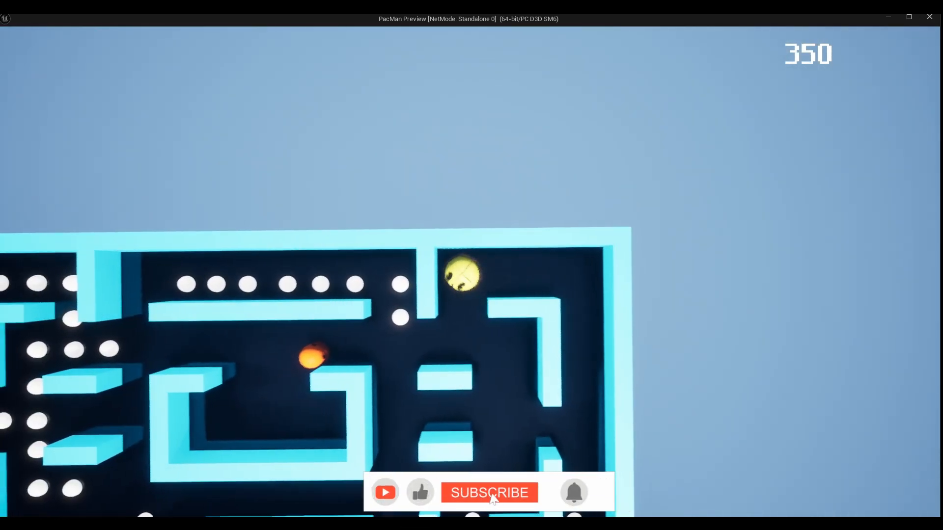
{"action": "left_click", "coordinate": [489, 493]}
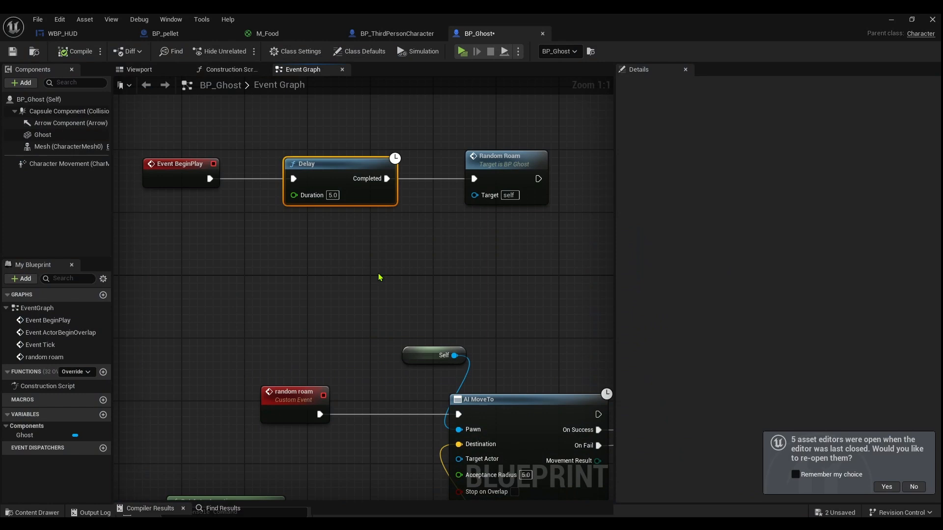
{"action": "mouse_move", "coordinate": [666, 309]}
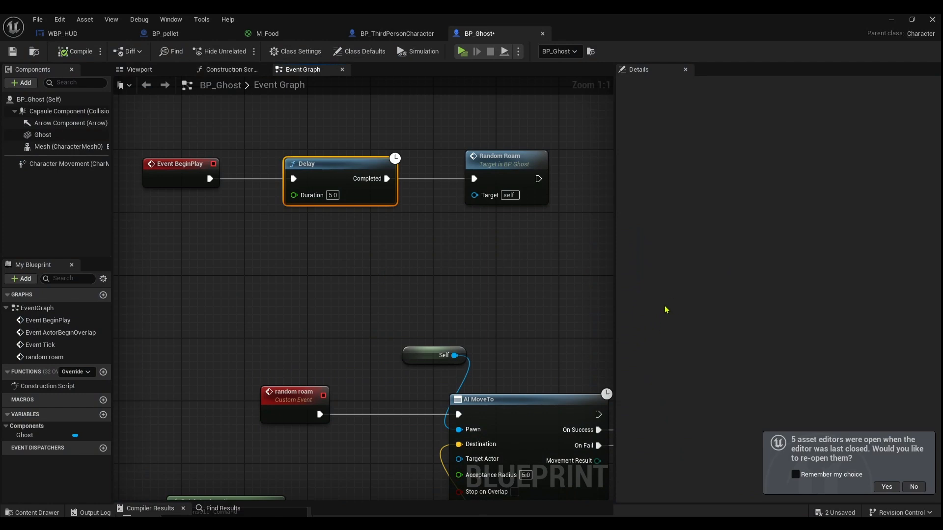
{"action": "mouse_move", "coordinate": [682, 268]}
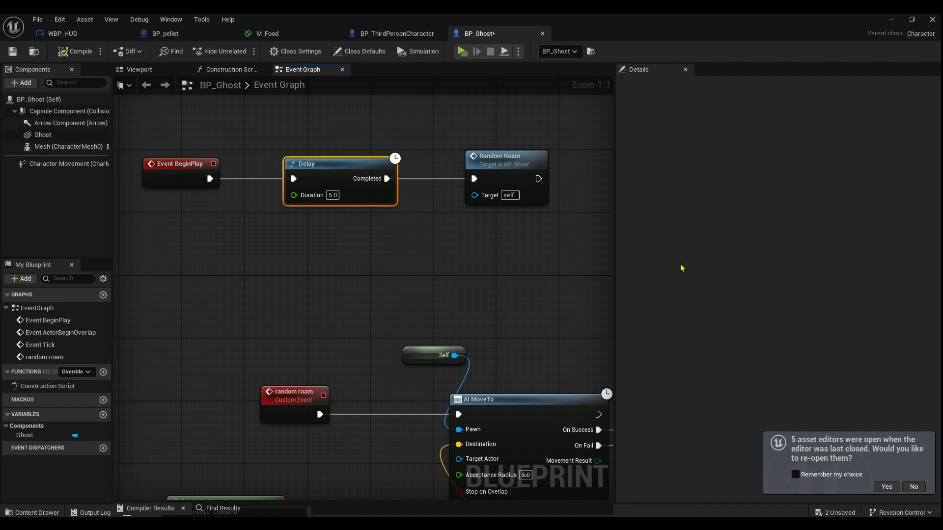
{"action": "mouse_move", "coordinate": [670, 284]}
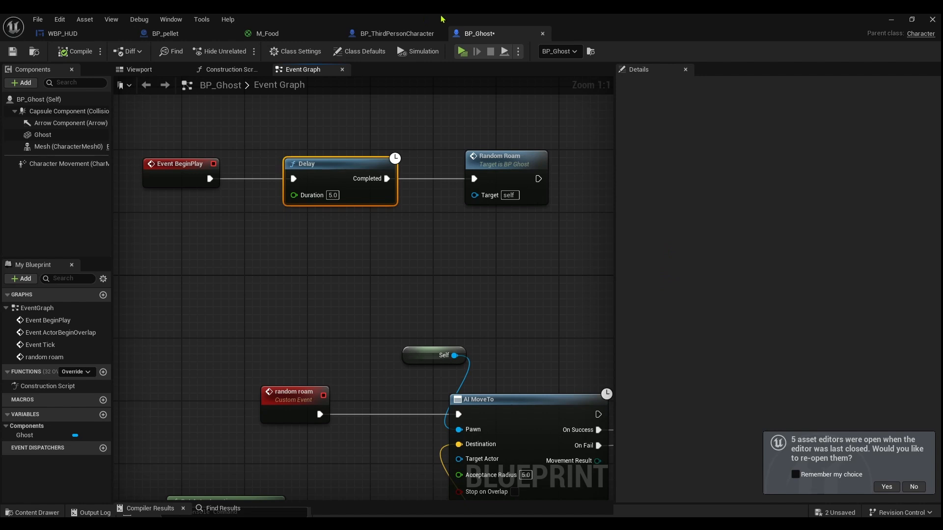
{"action": "mouse_move", "coordinate": [371, 288]}
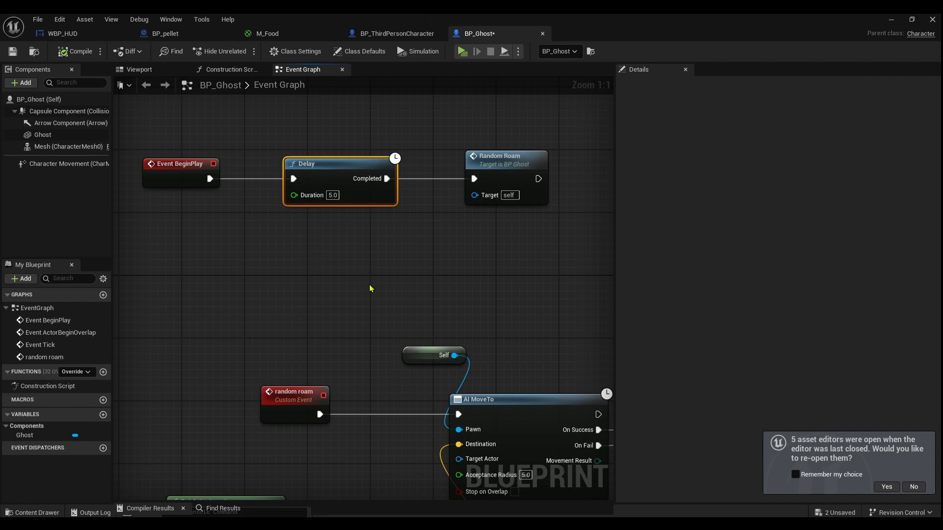